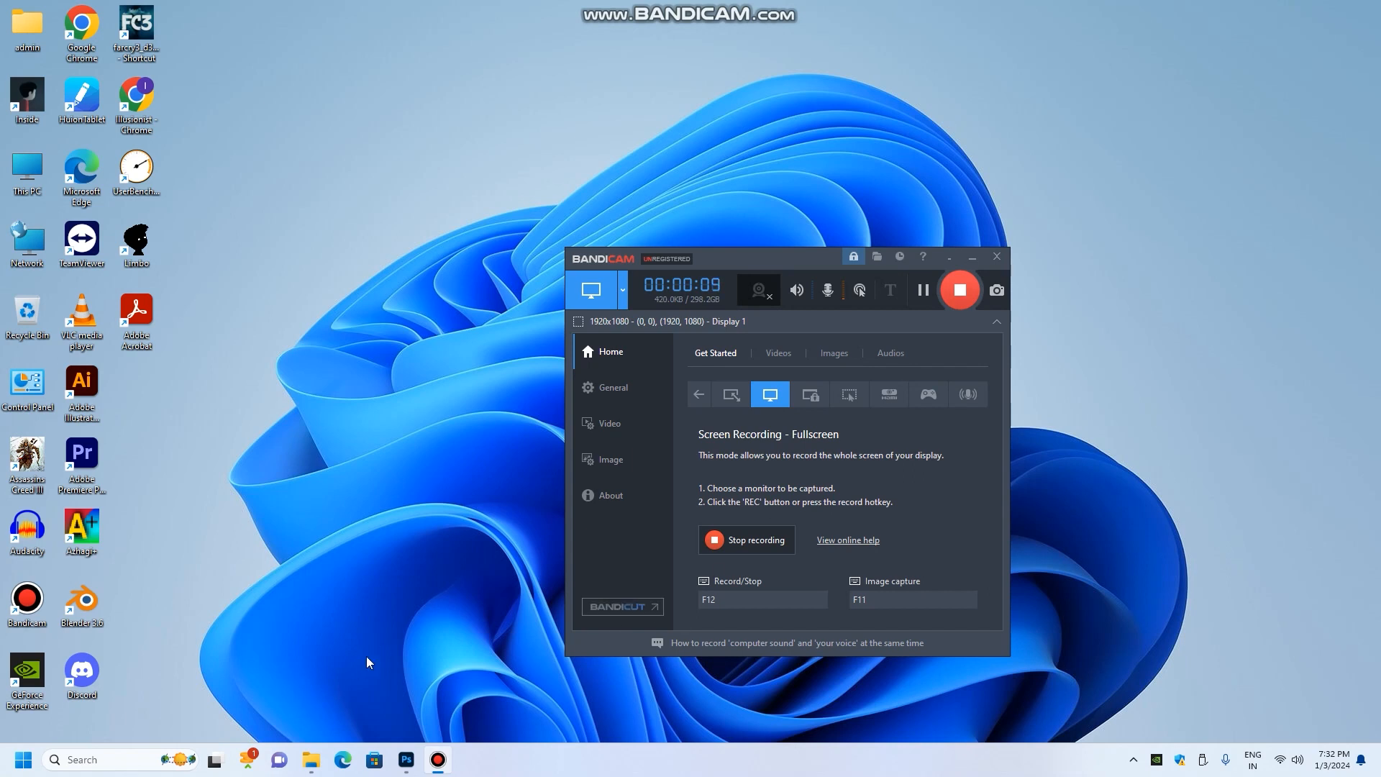
mouse_move(414, 647)
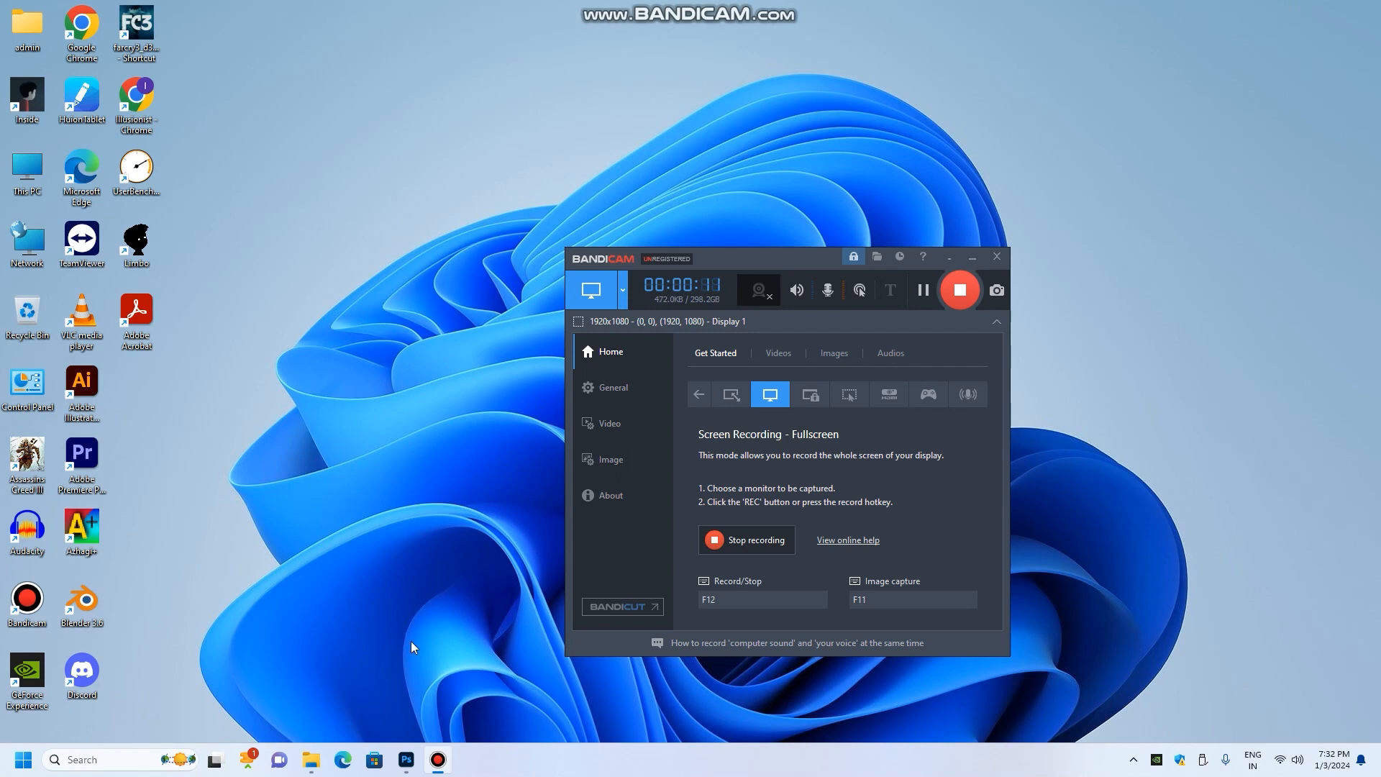
Bring Photoshop to the front to show its Home screen of recent files
click(405, 758)
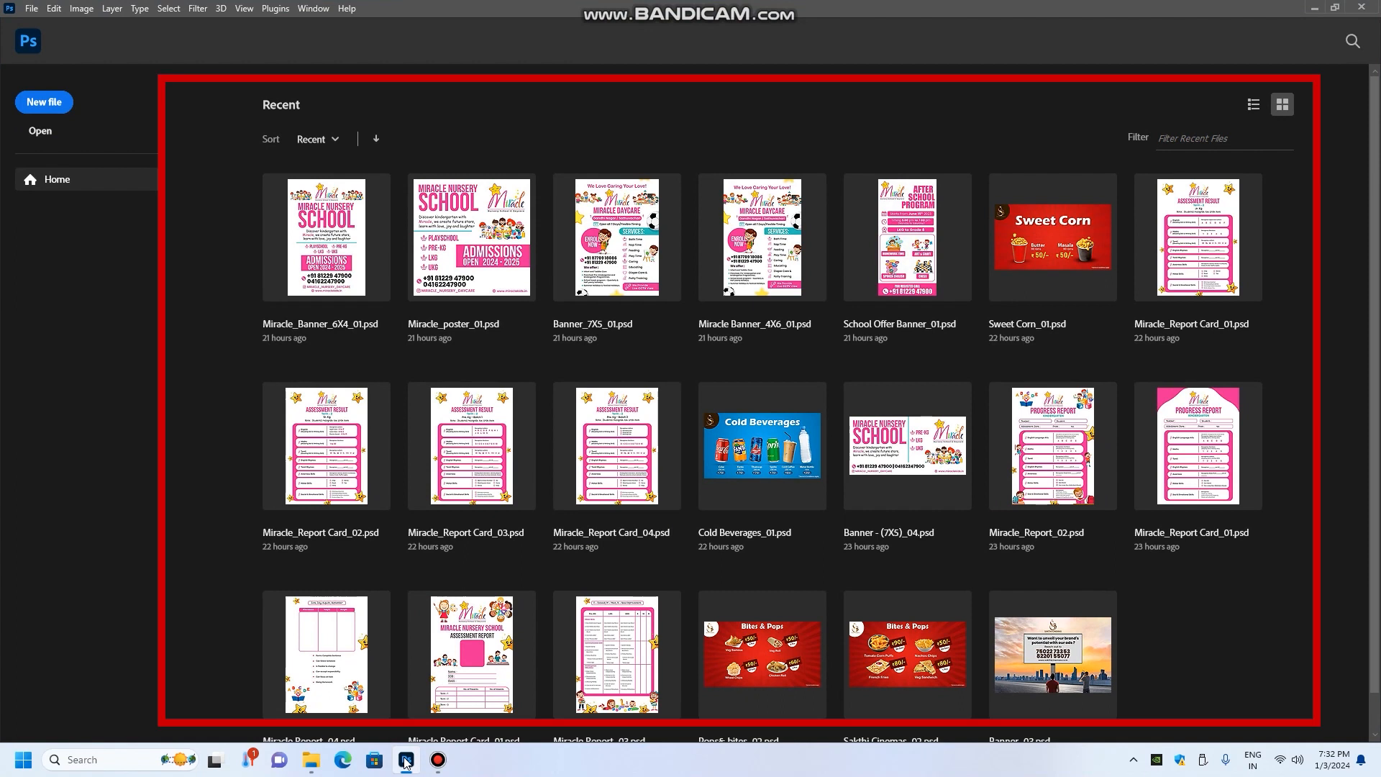
mouse_move(530, 156)
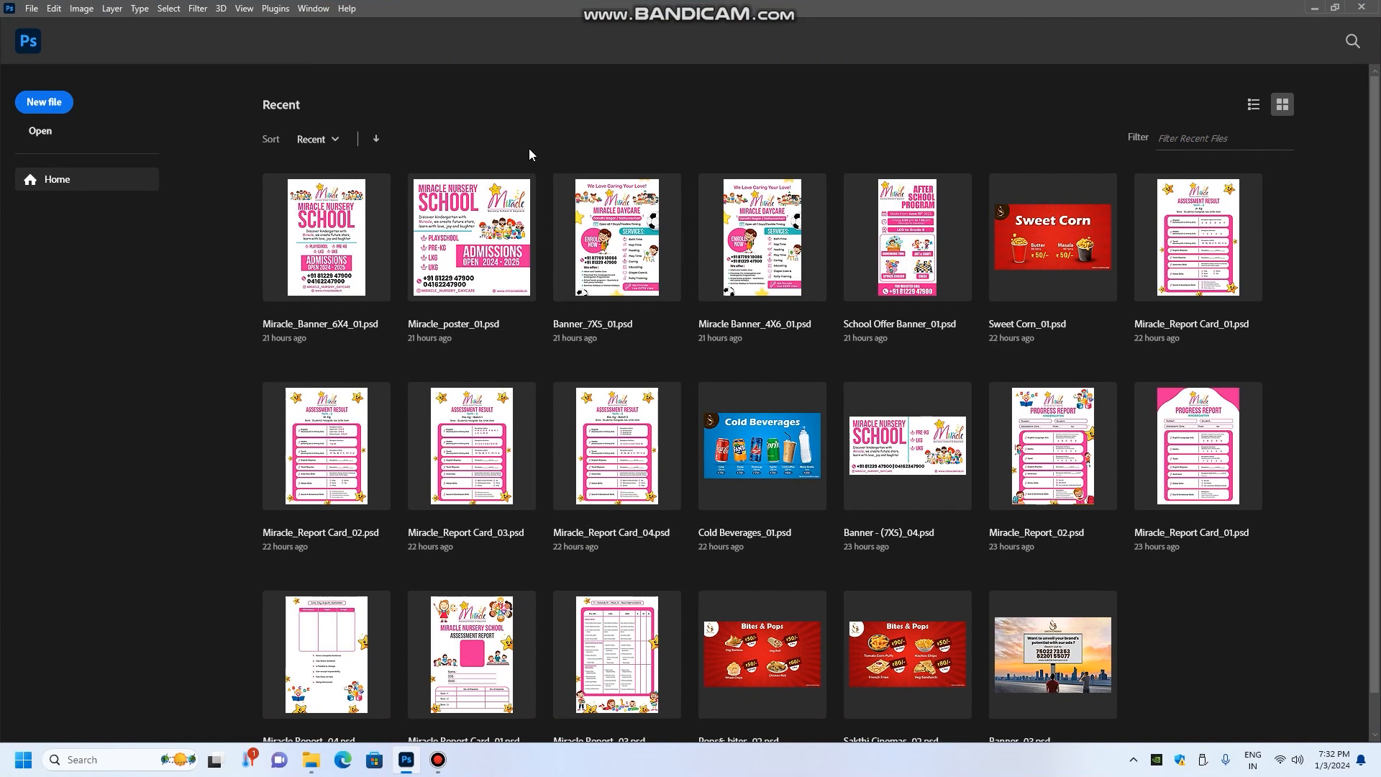
mouse_move(174, 716)
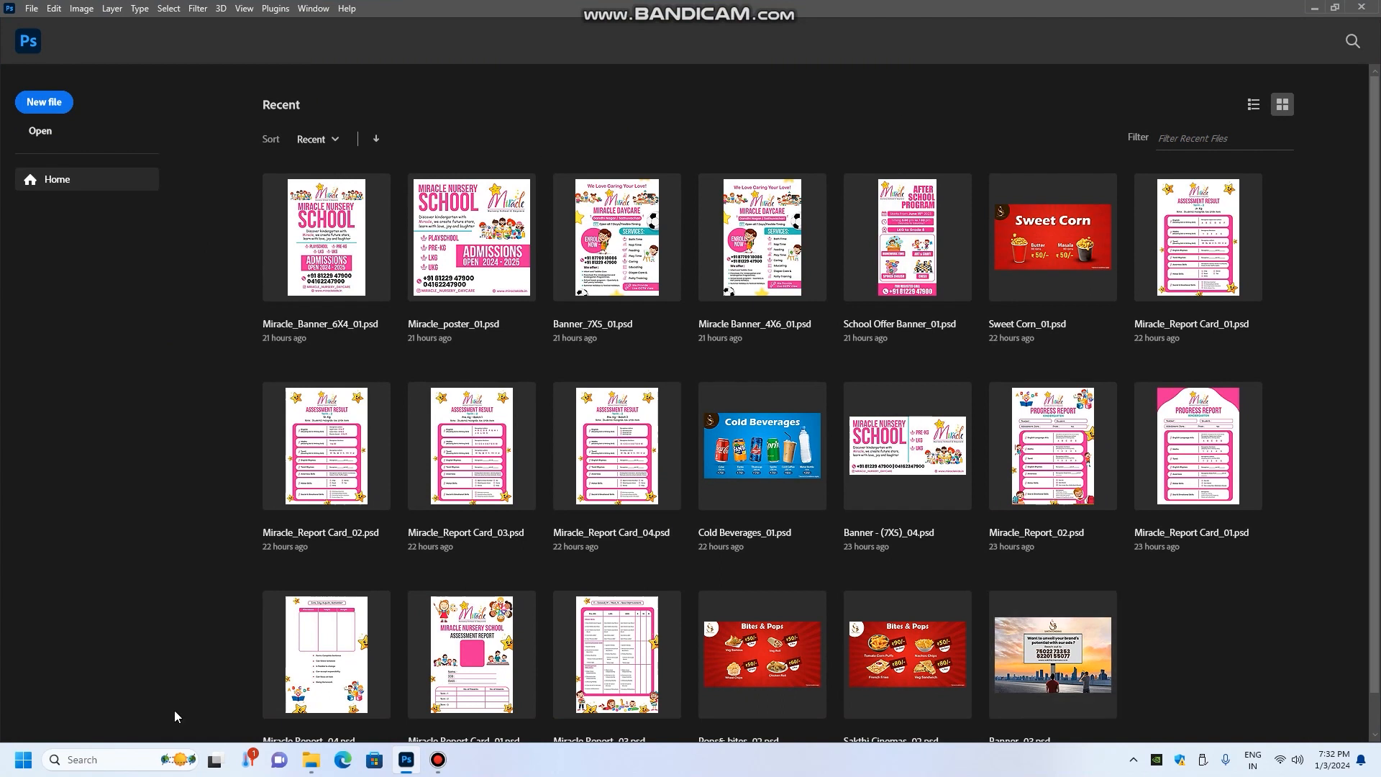
mouse_move(159, 485)
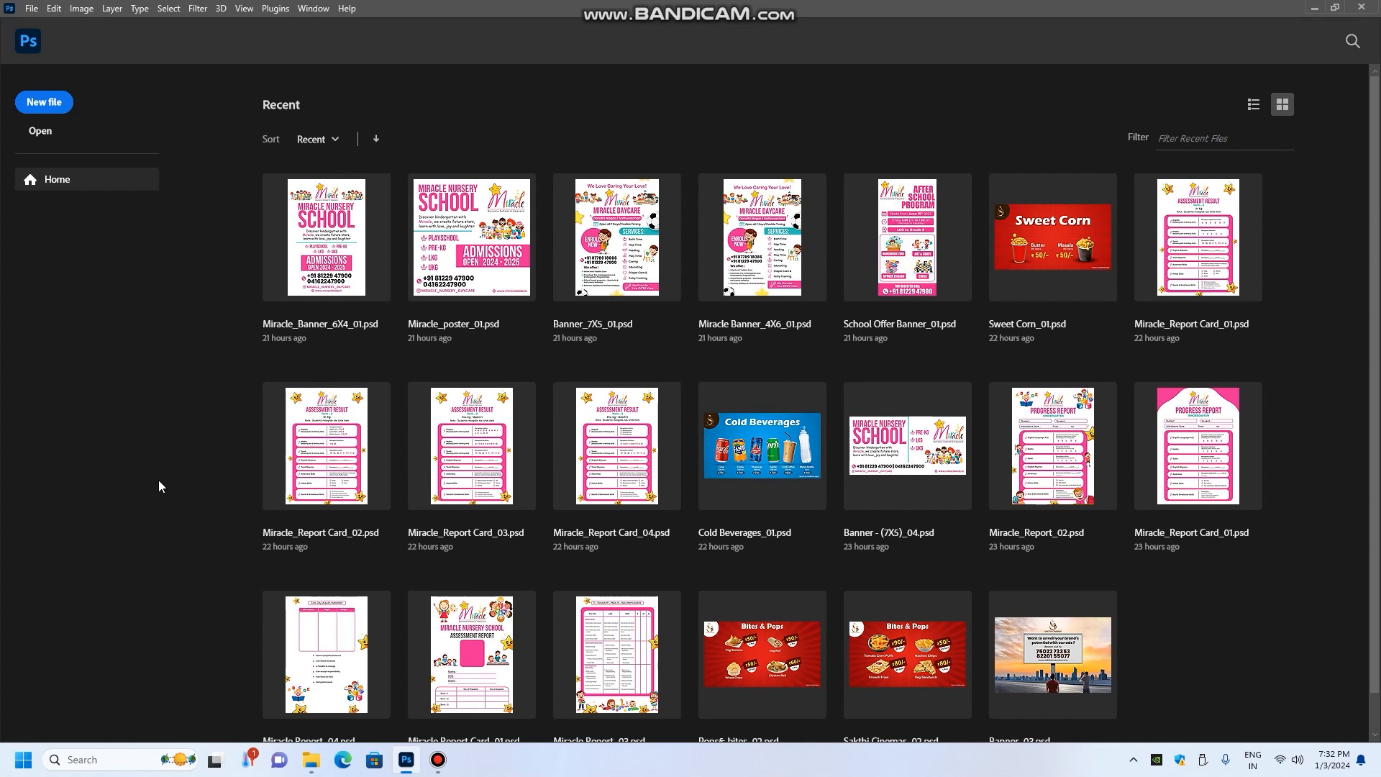
mouse_move(43, 102)
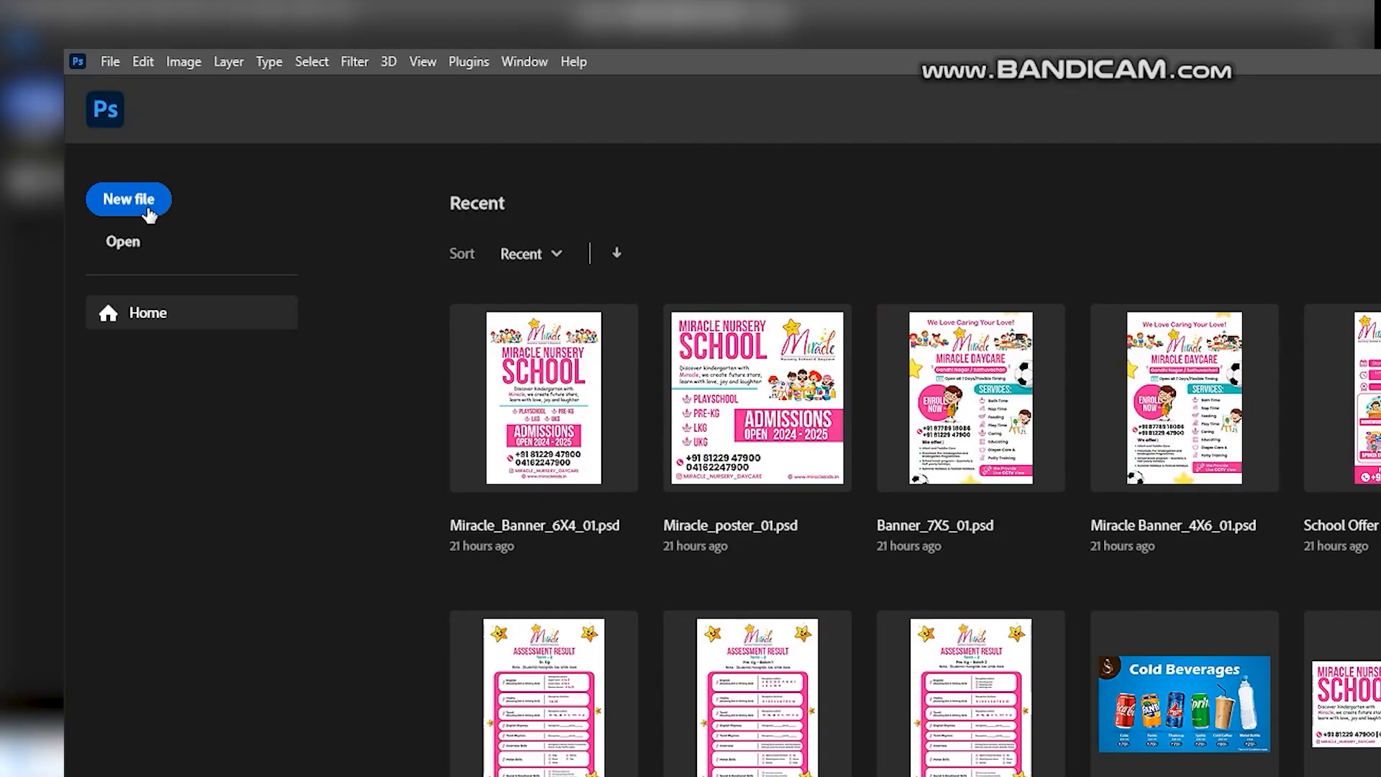
Create a new document from the Print A4 preset (210 × 297 mm, 300 ppi)
click(129, 200)
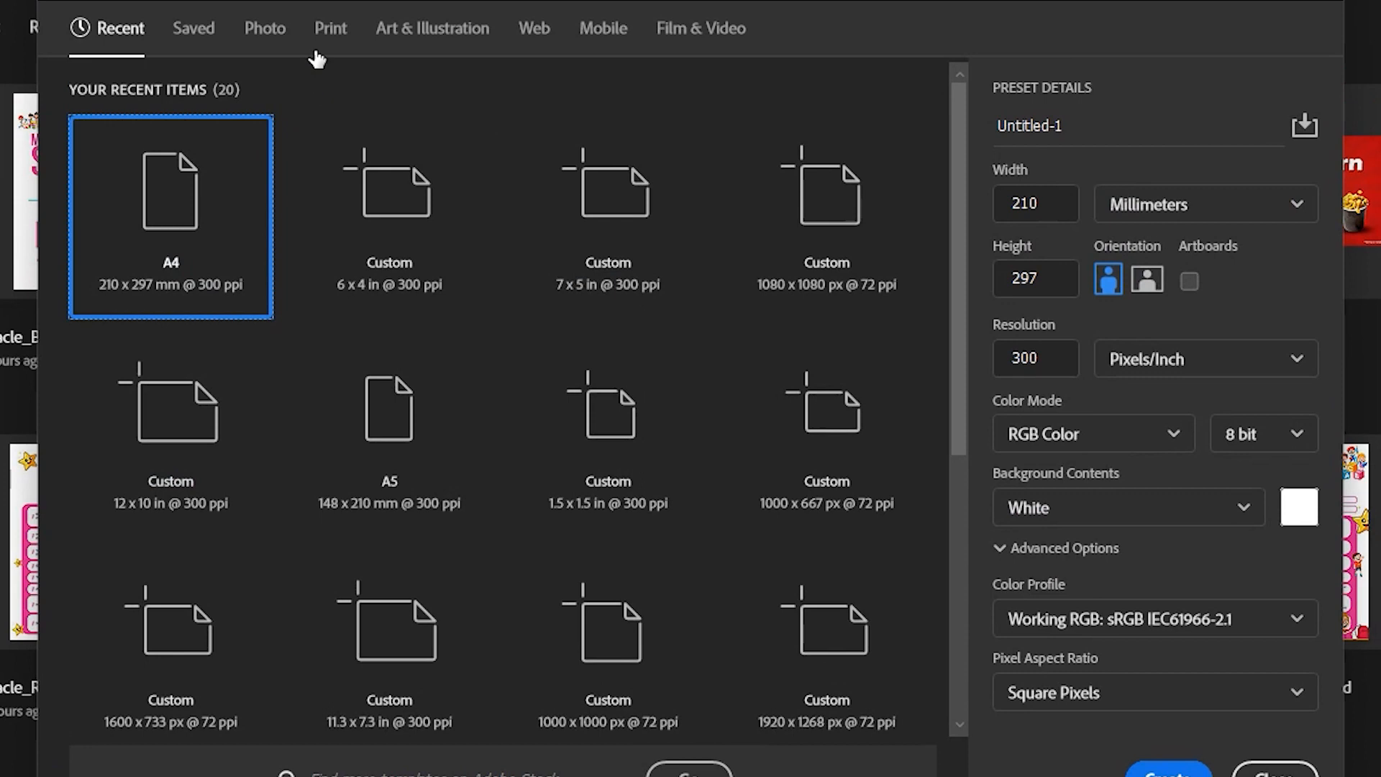
click(1035, 204)
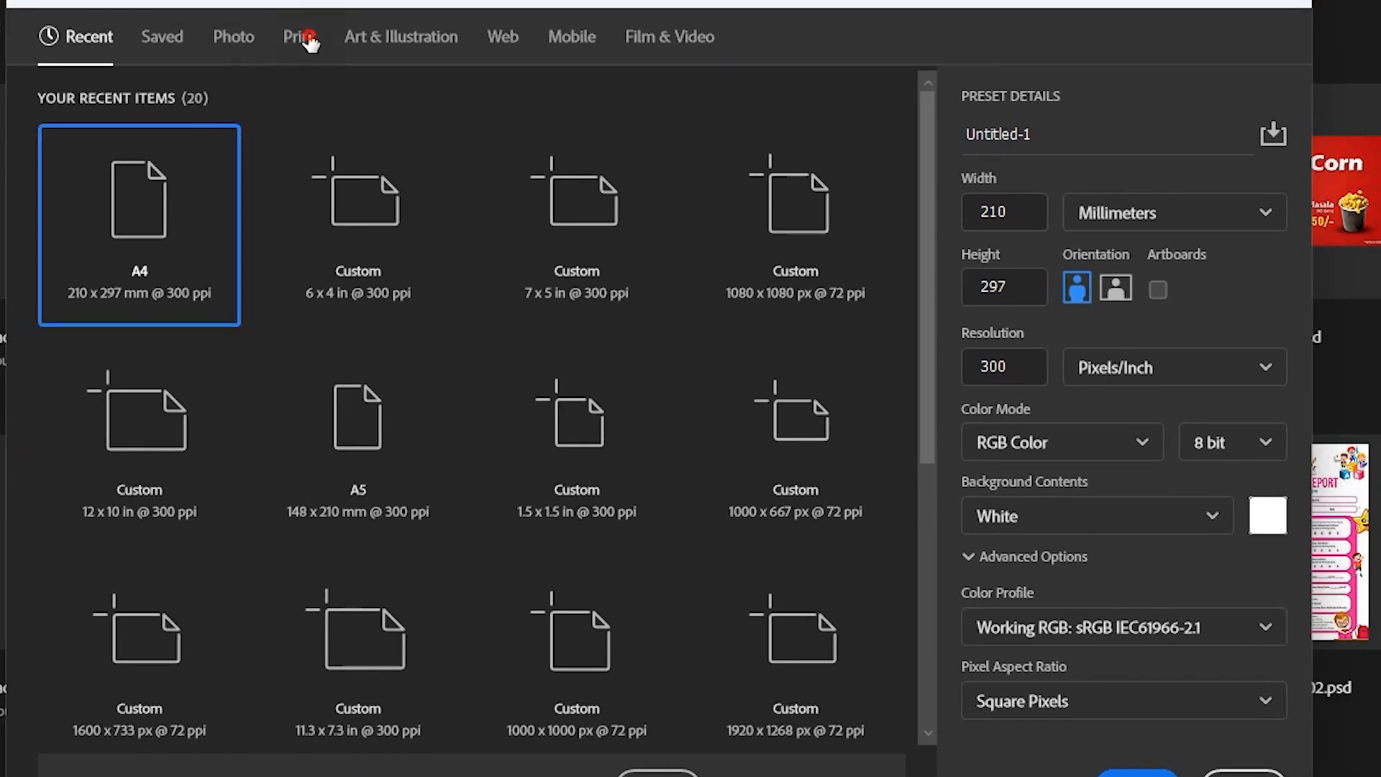
click(299, 36)
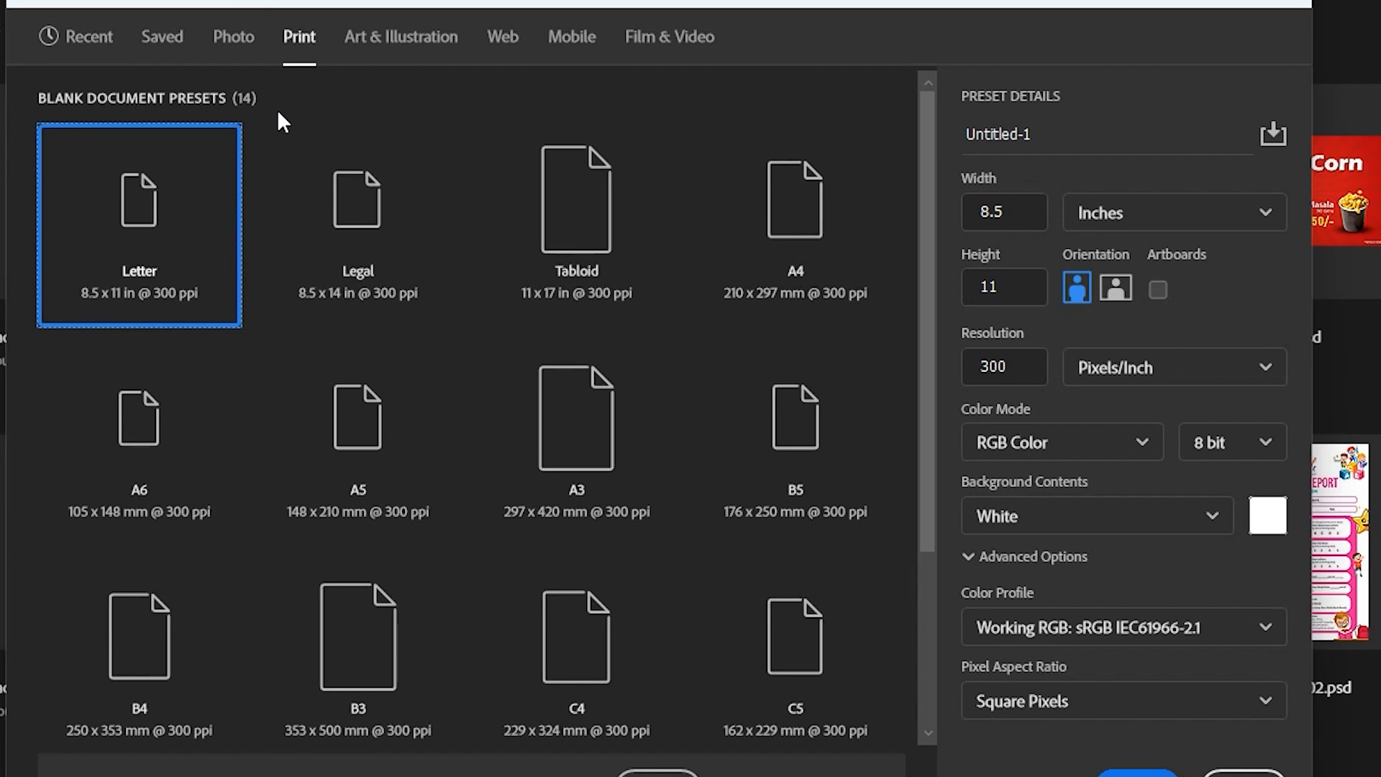
mouse_move(793, 212)
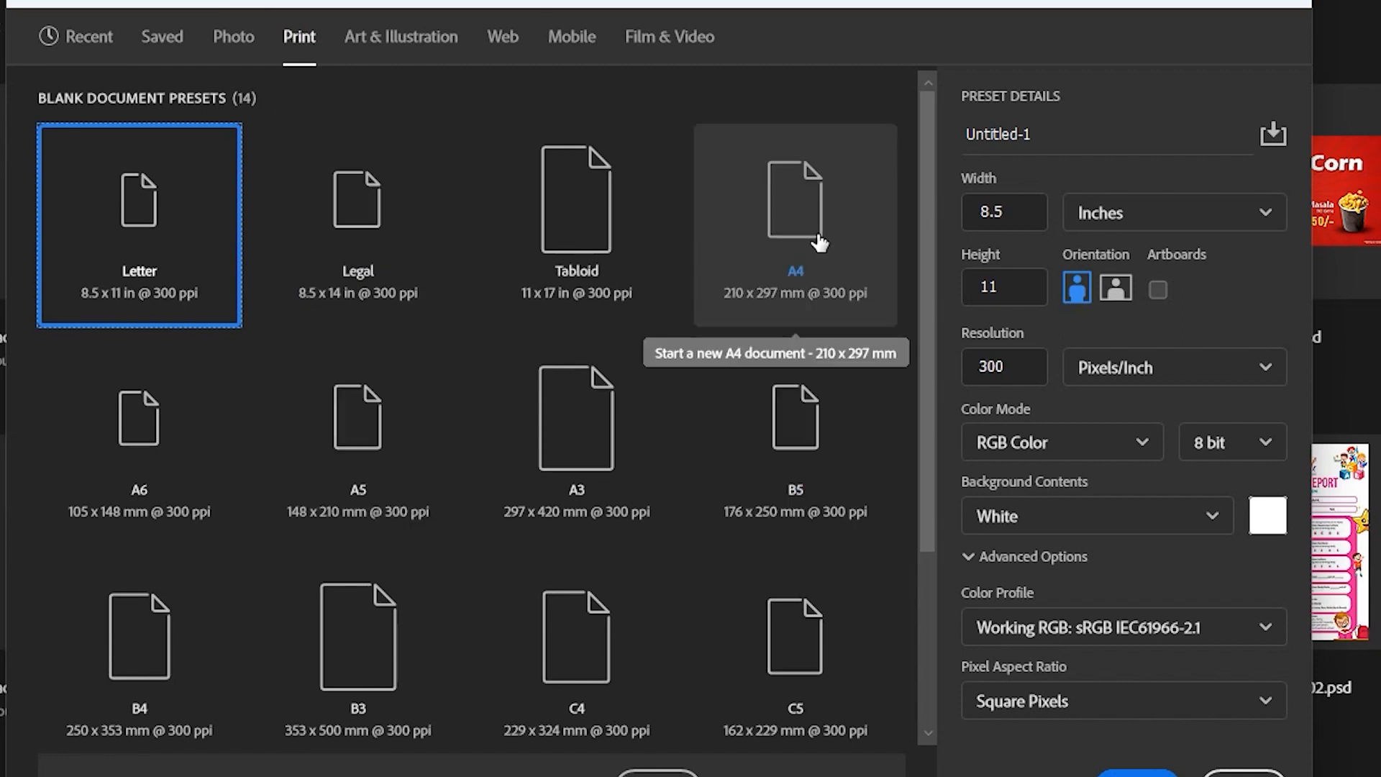
click(794, 223)
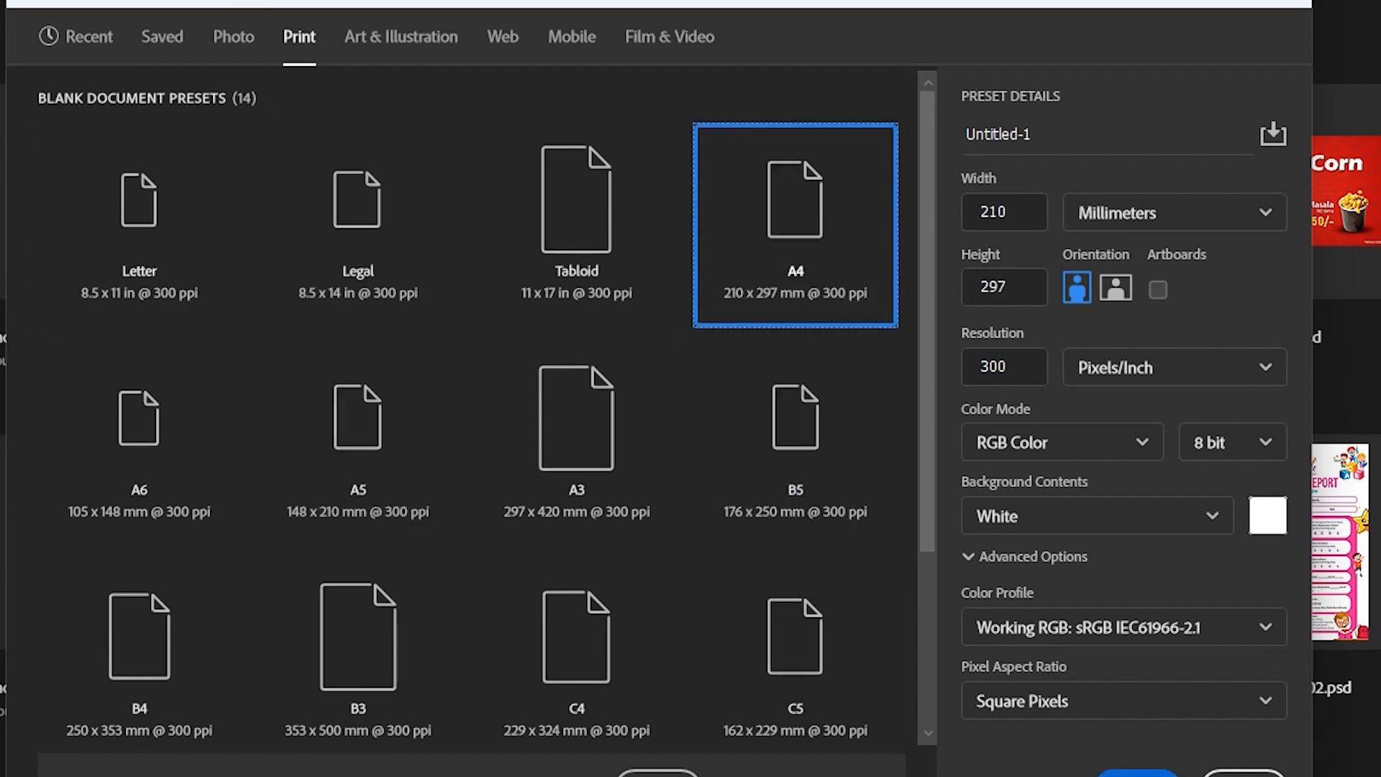
click(1136, 772)
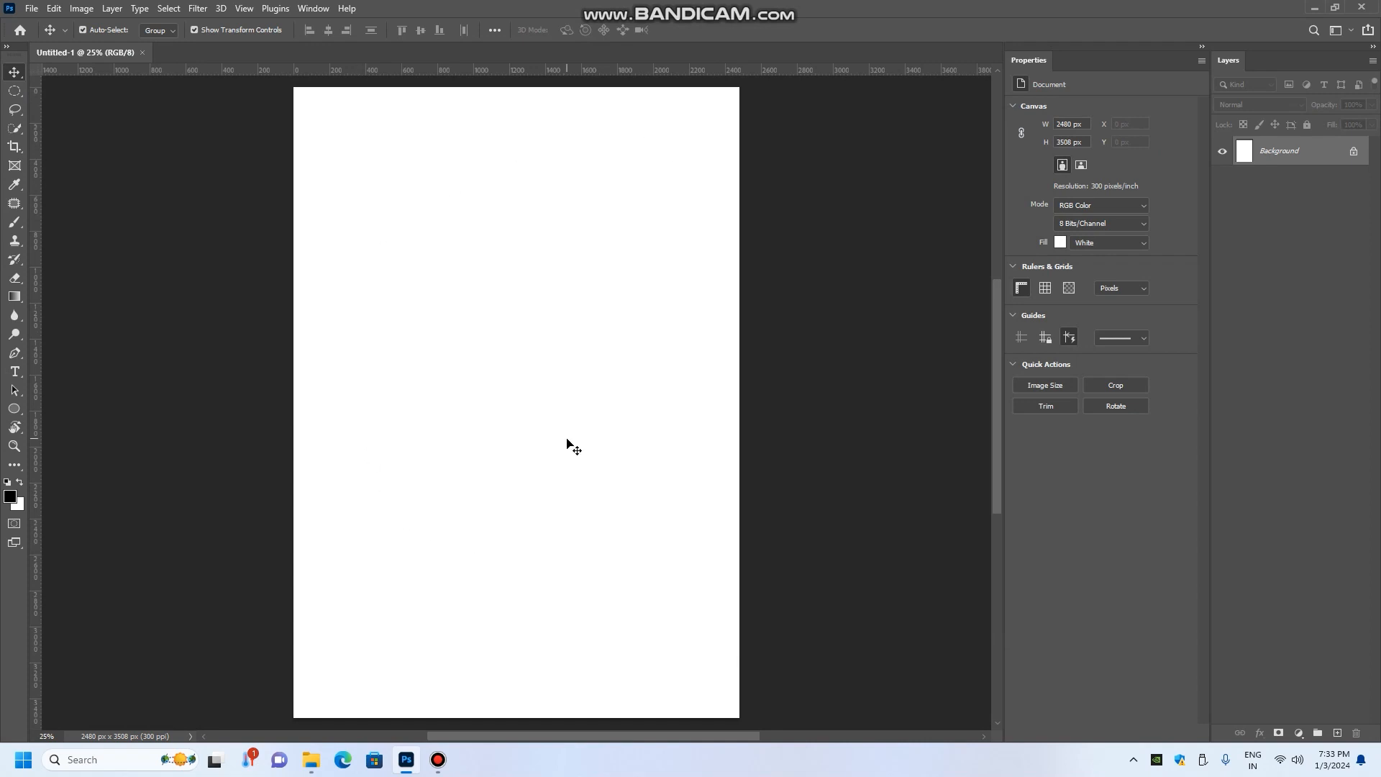
mouse_move(392, 60)
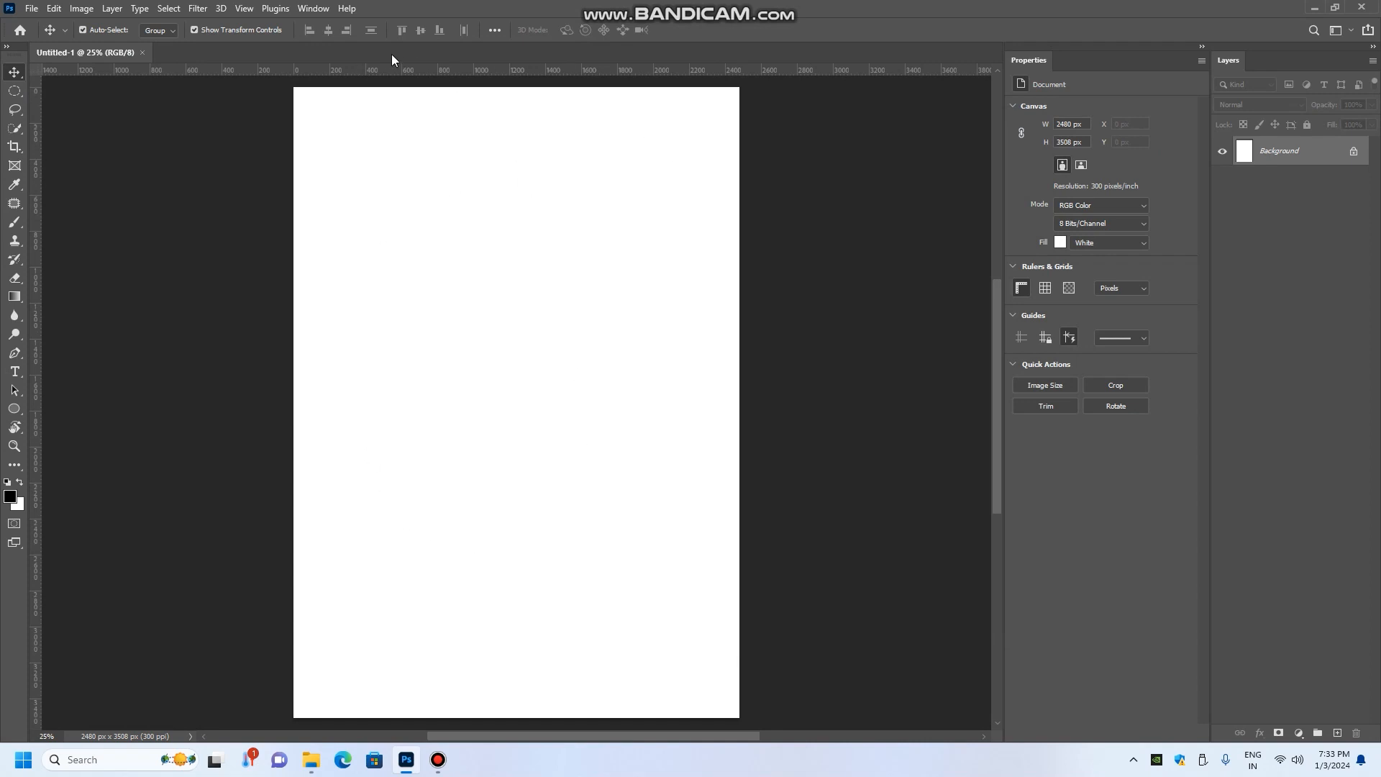
mouse_move(670, 328)
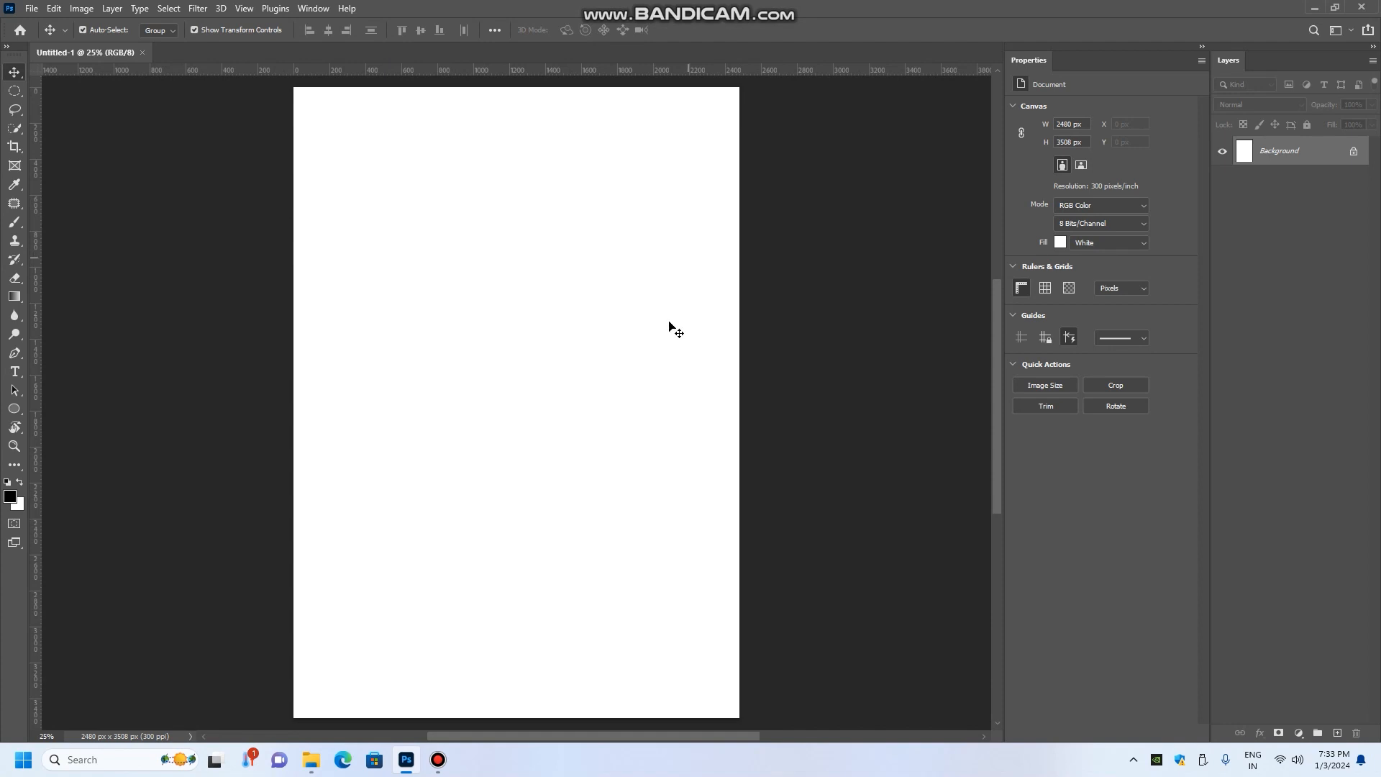
Reset the panel layout to the Essentials workspace from the Window menu
click(313, 8)
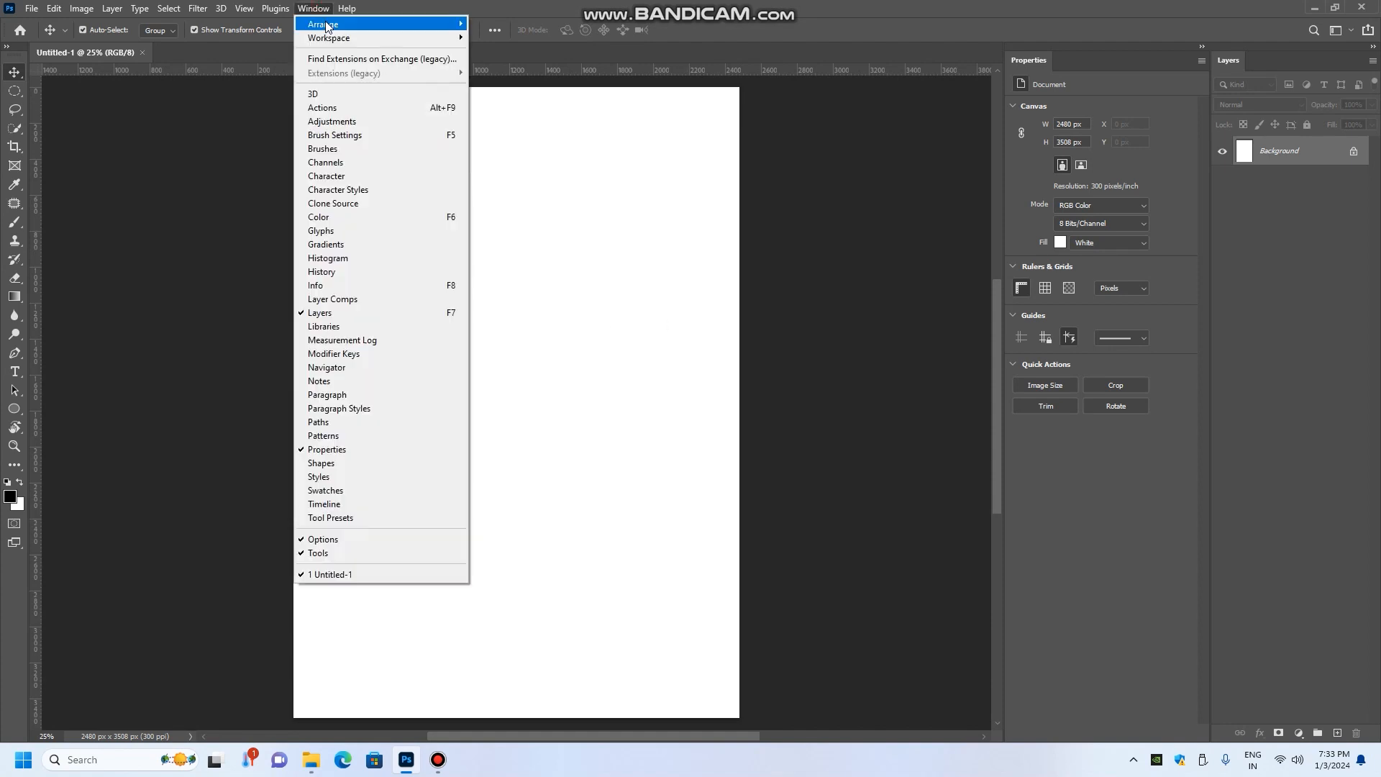
mouse_move(329, 38)
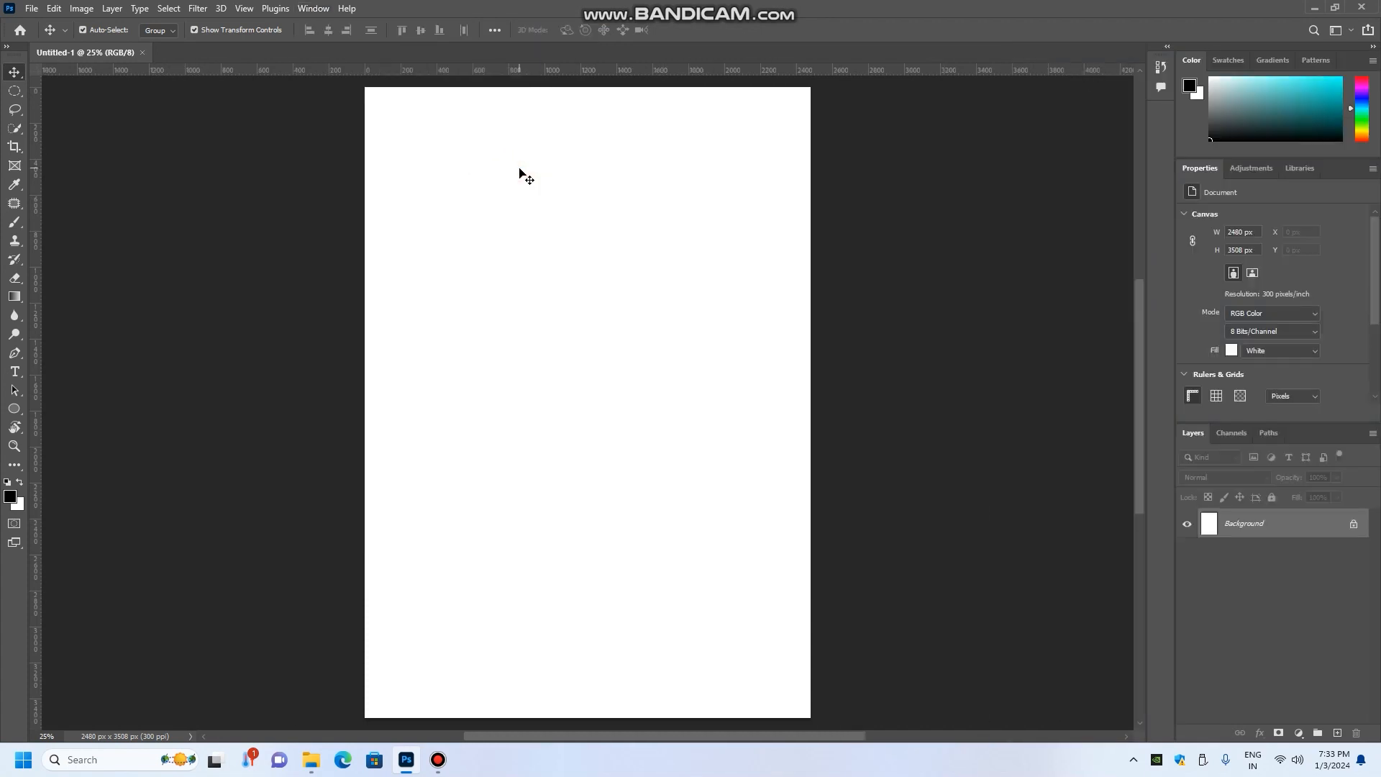
mouse_move(746, 267)
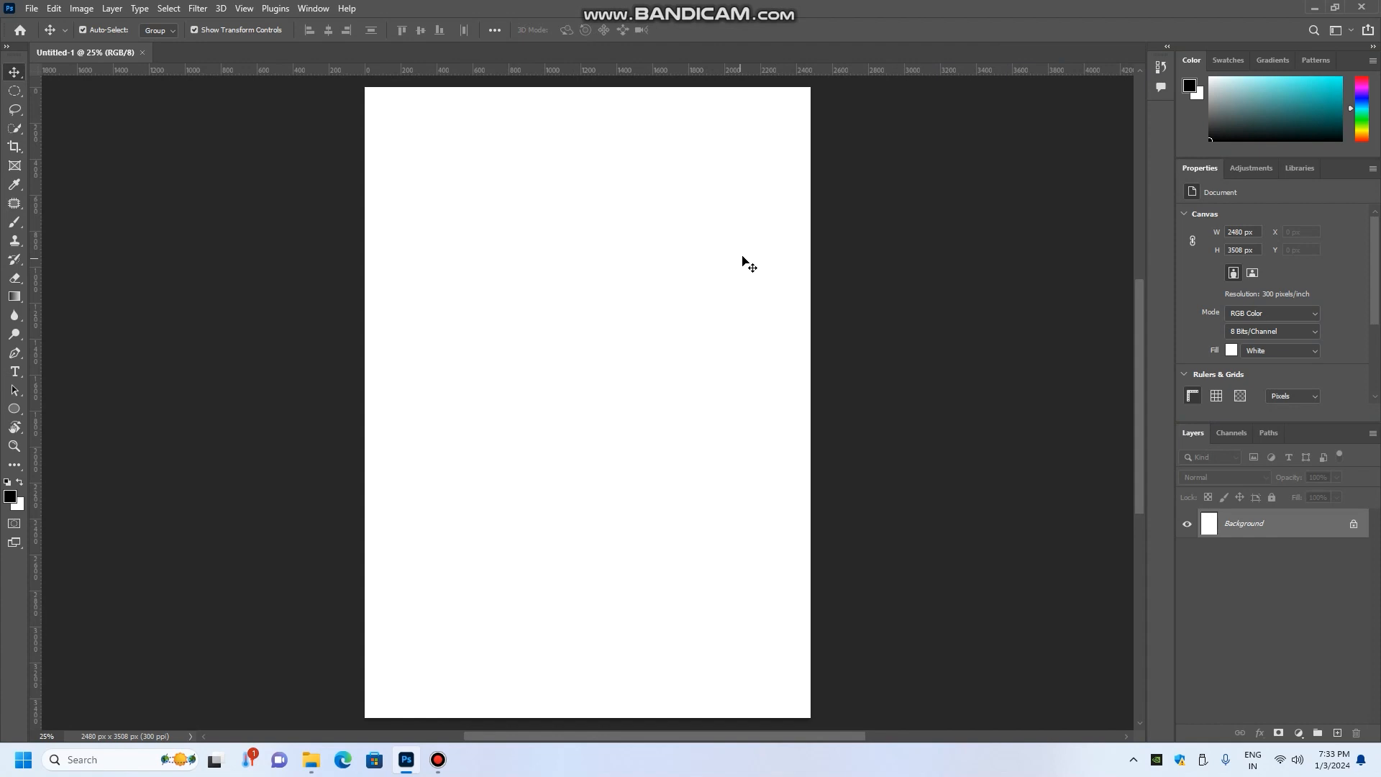
mouse_move(929, 223)
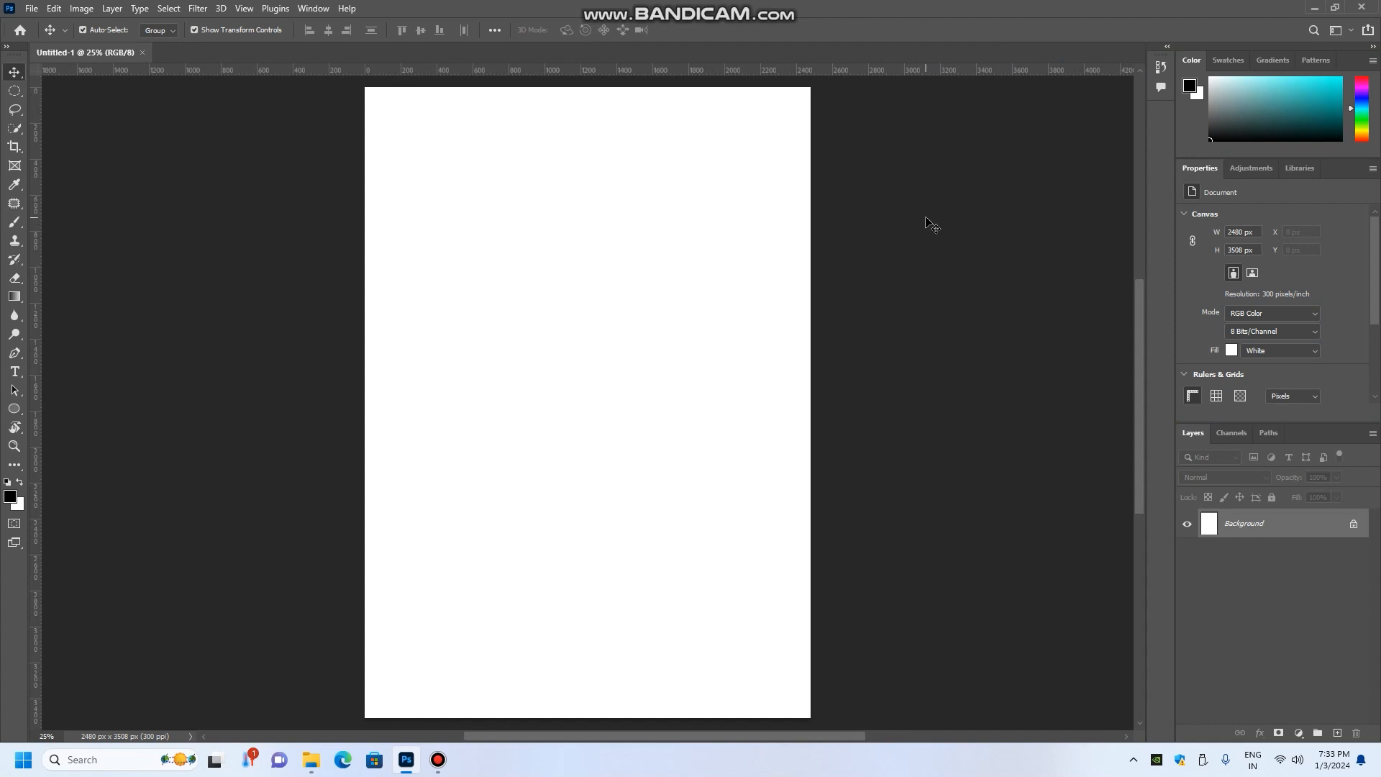
click(312, 8)
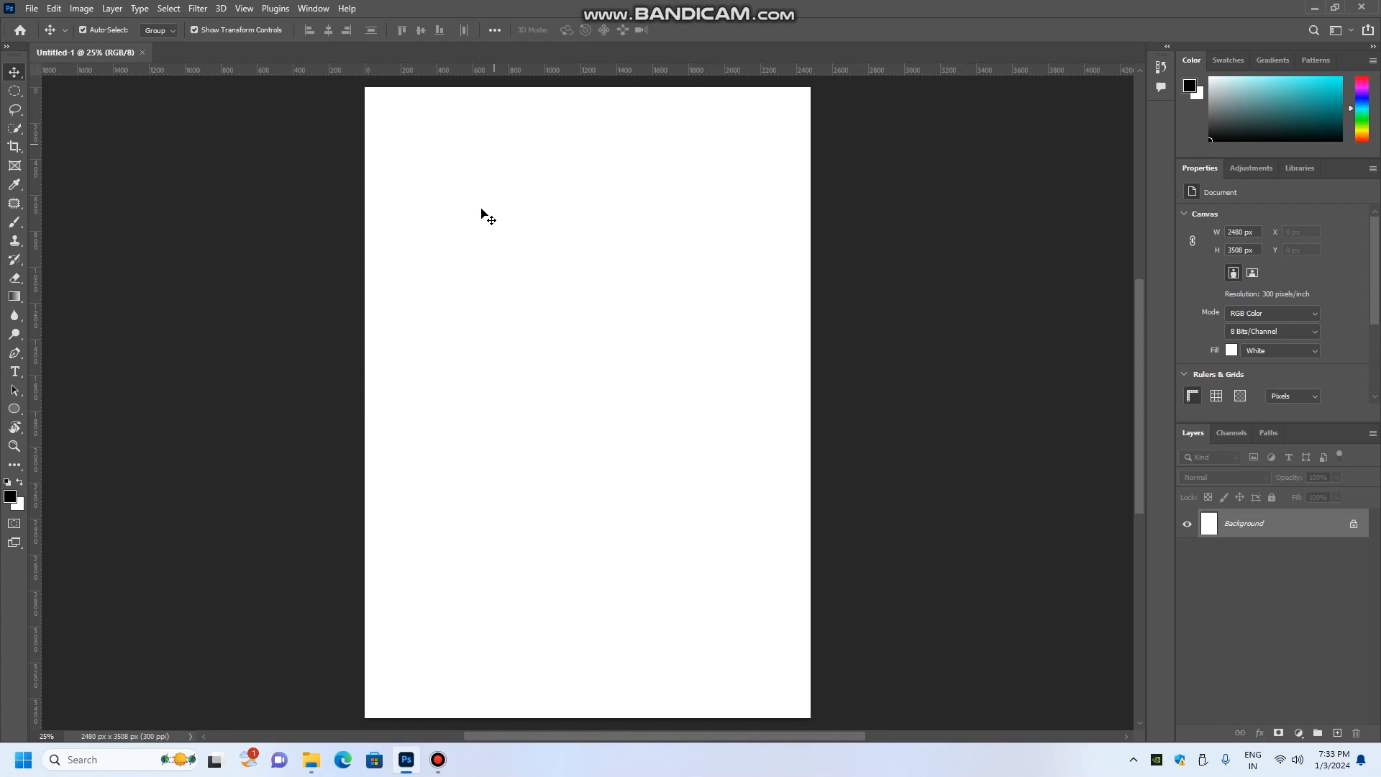
mouse_move(985, 158)
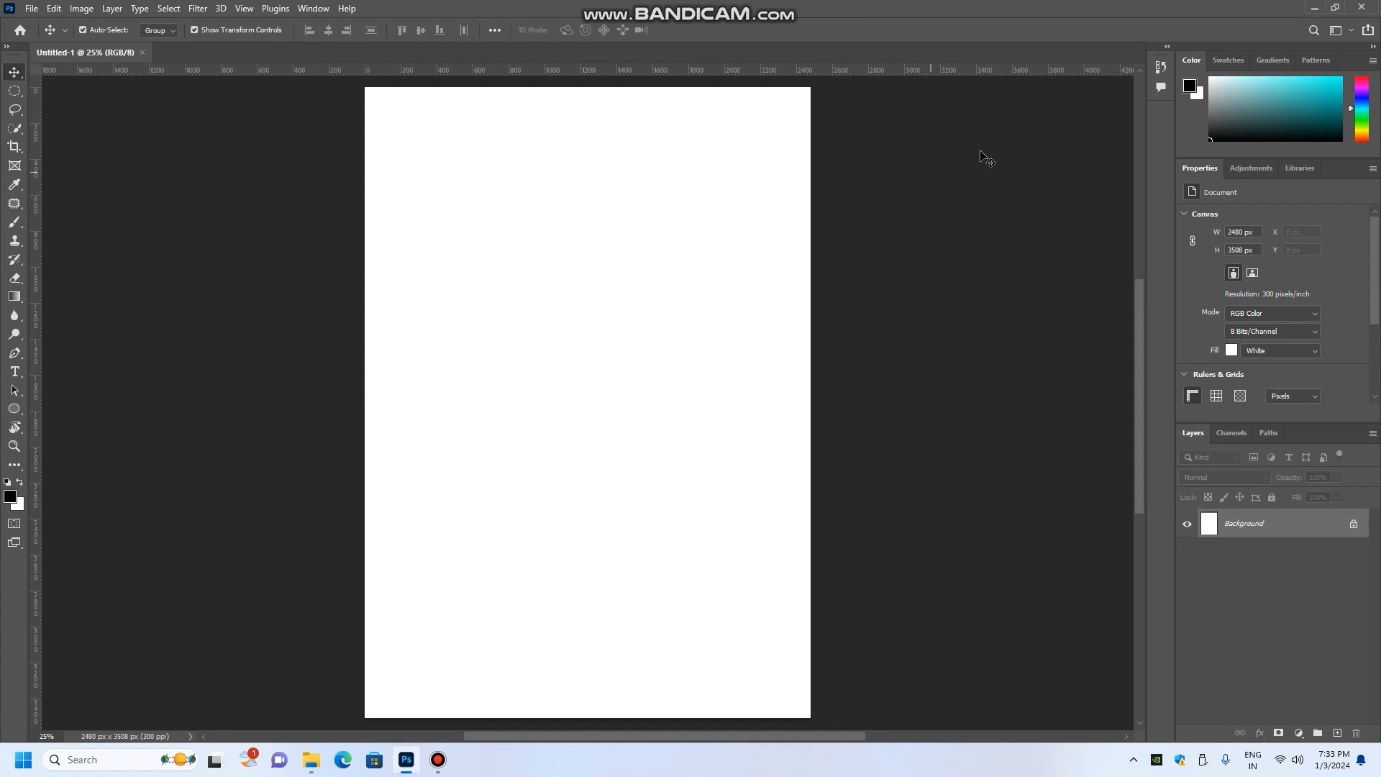
mouse_move(1039, 133)
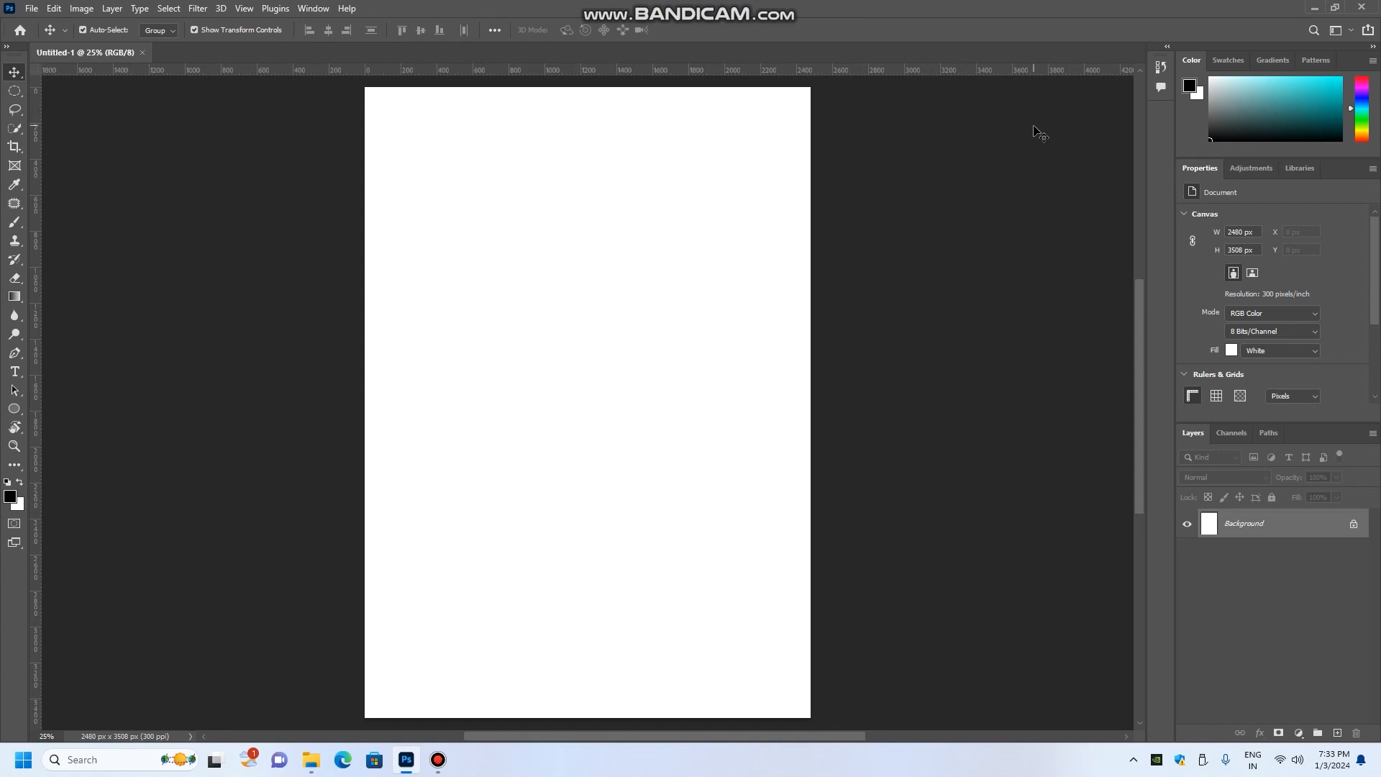
mouse_move(790, 113)
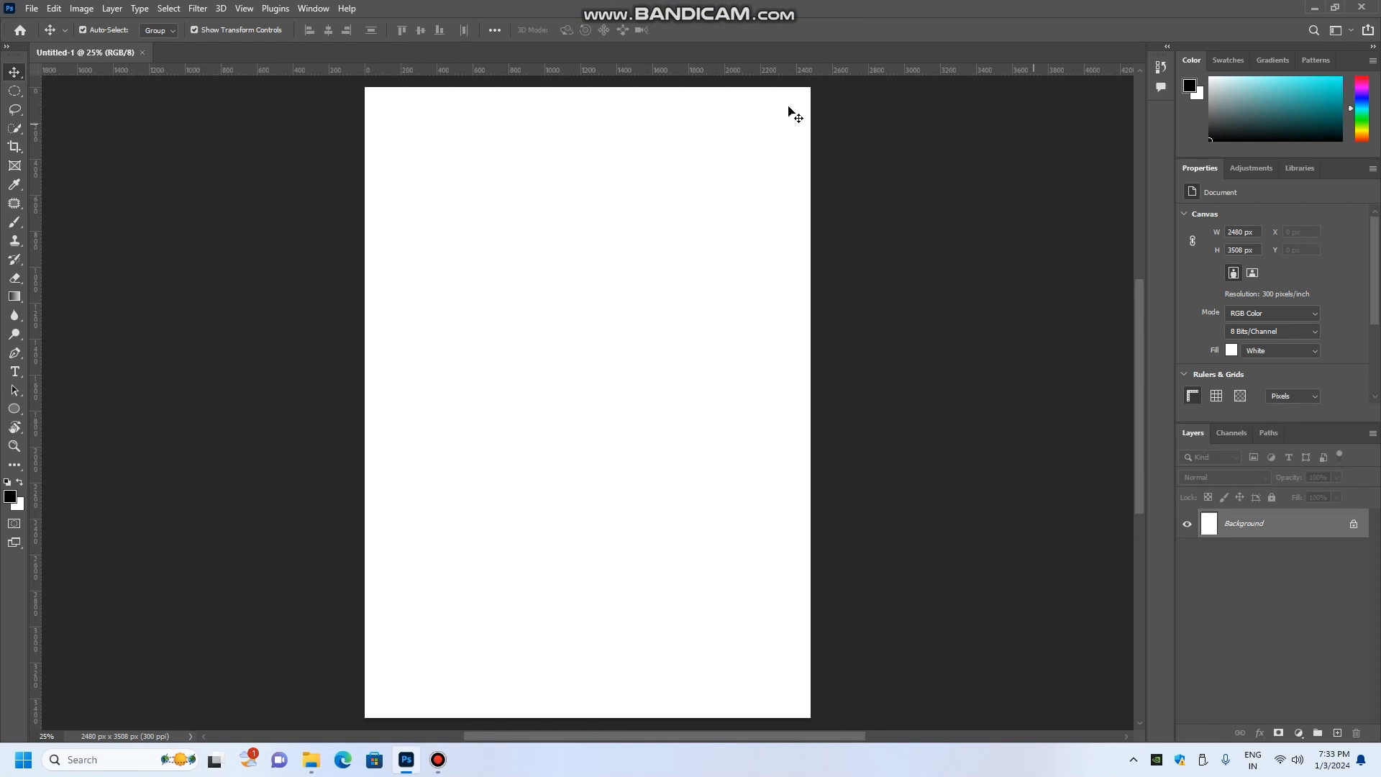
mouse_move(346, 7)
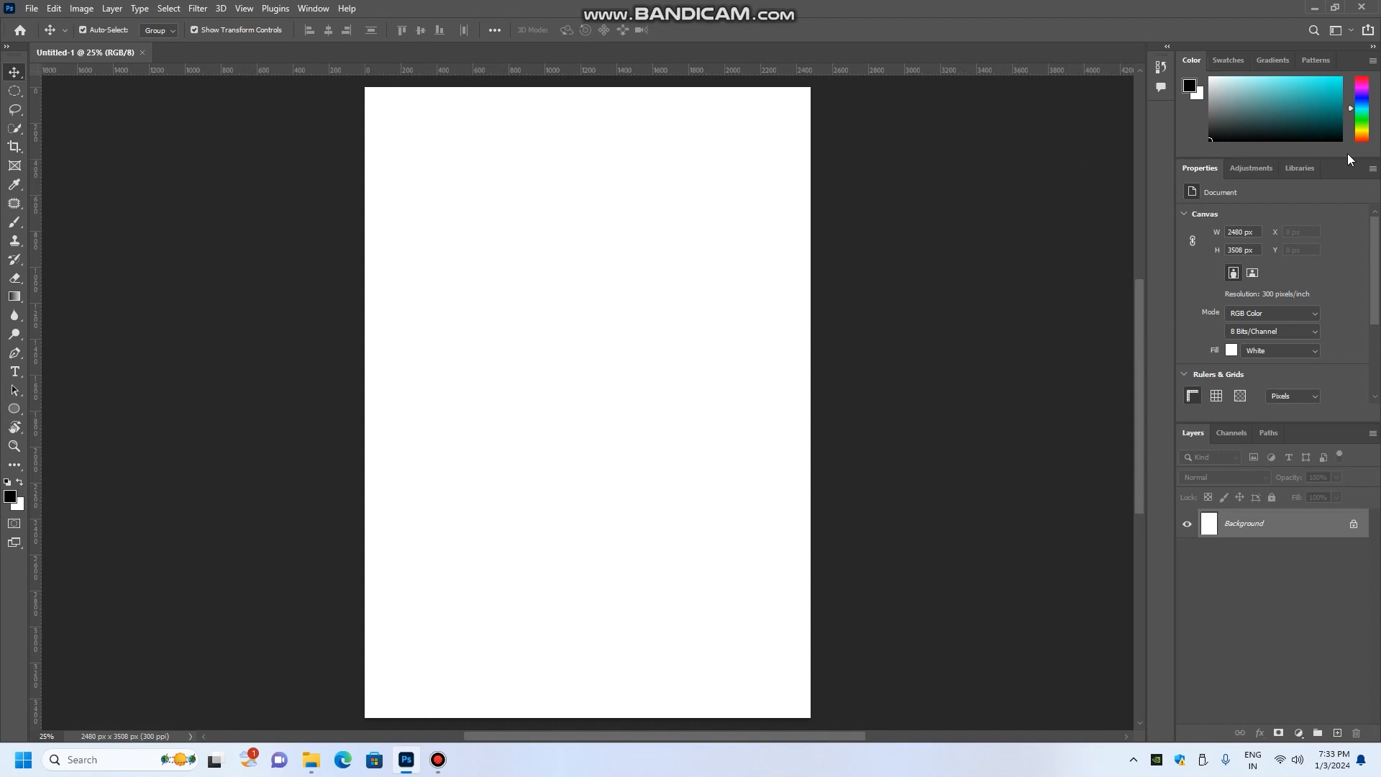
mouse_move(1273, 357)
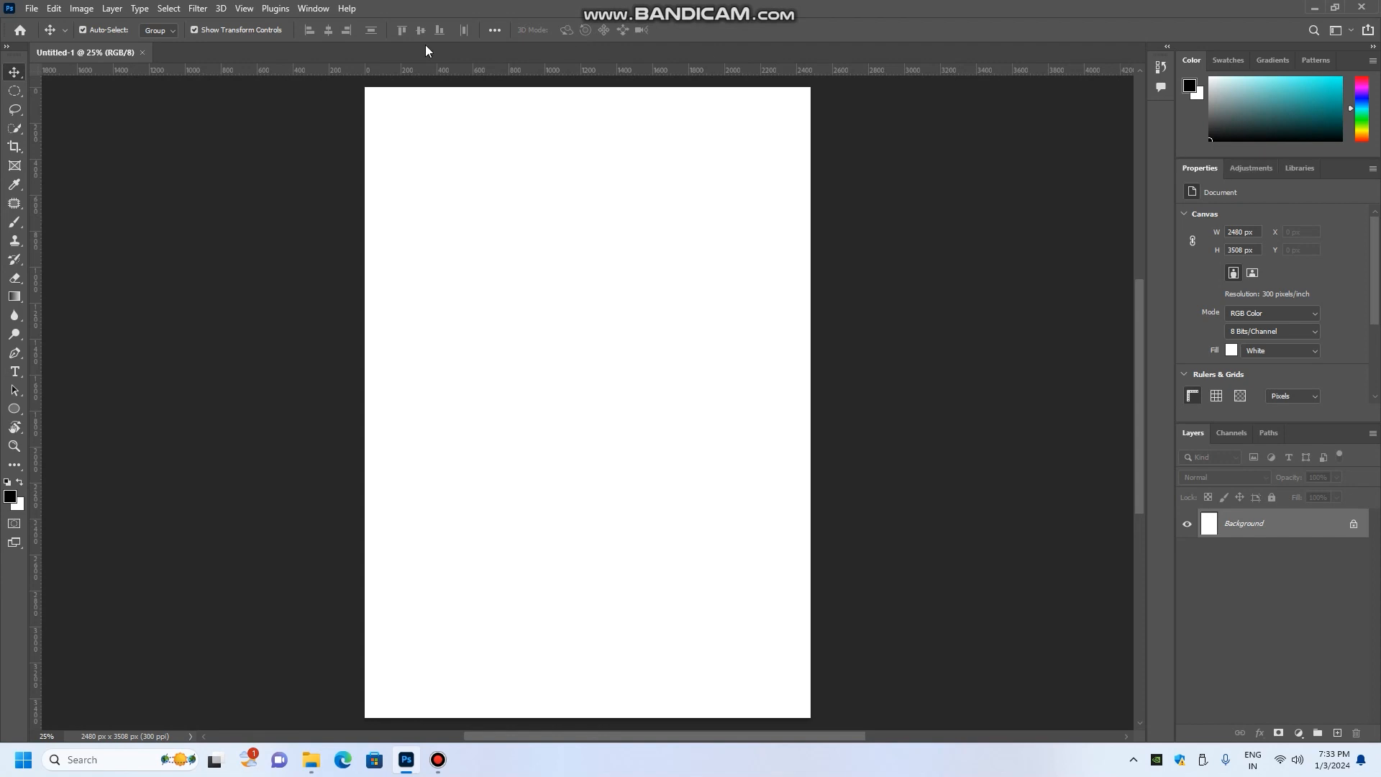
click(314, 8)
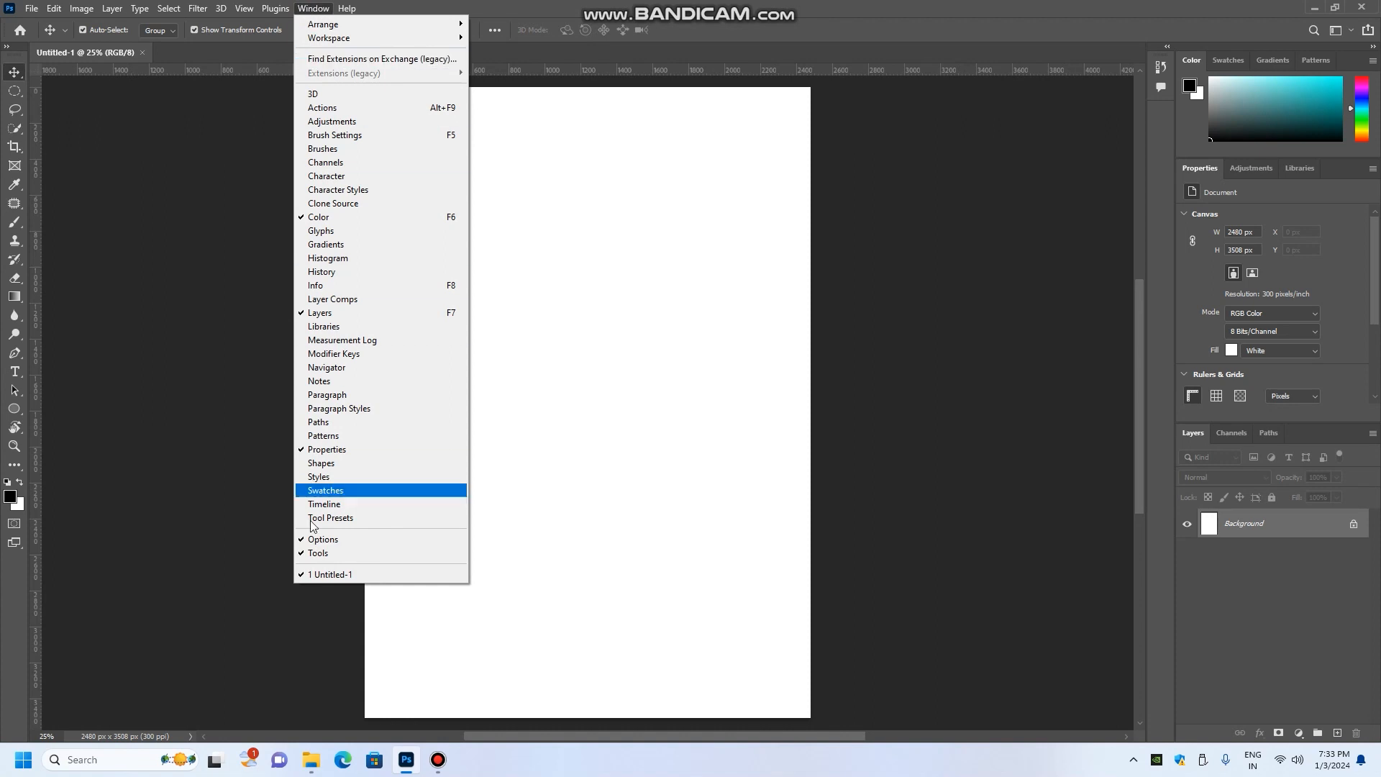
Close the Color, Properties, Libraries, Channels and Comments panels
click(325, 490)
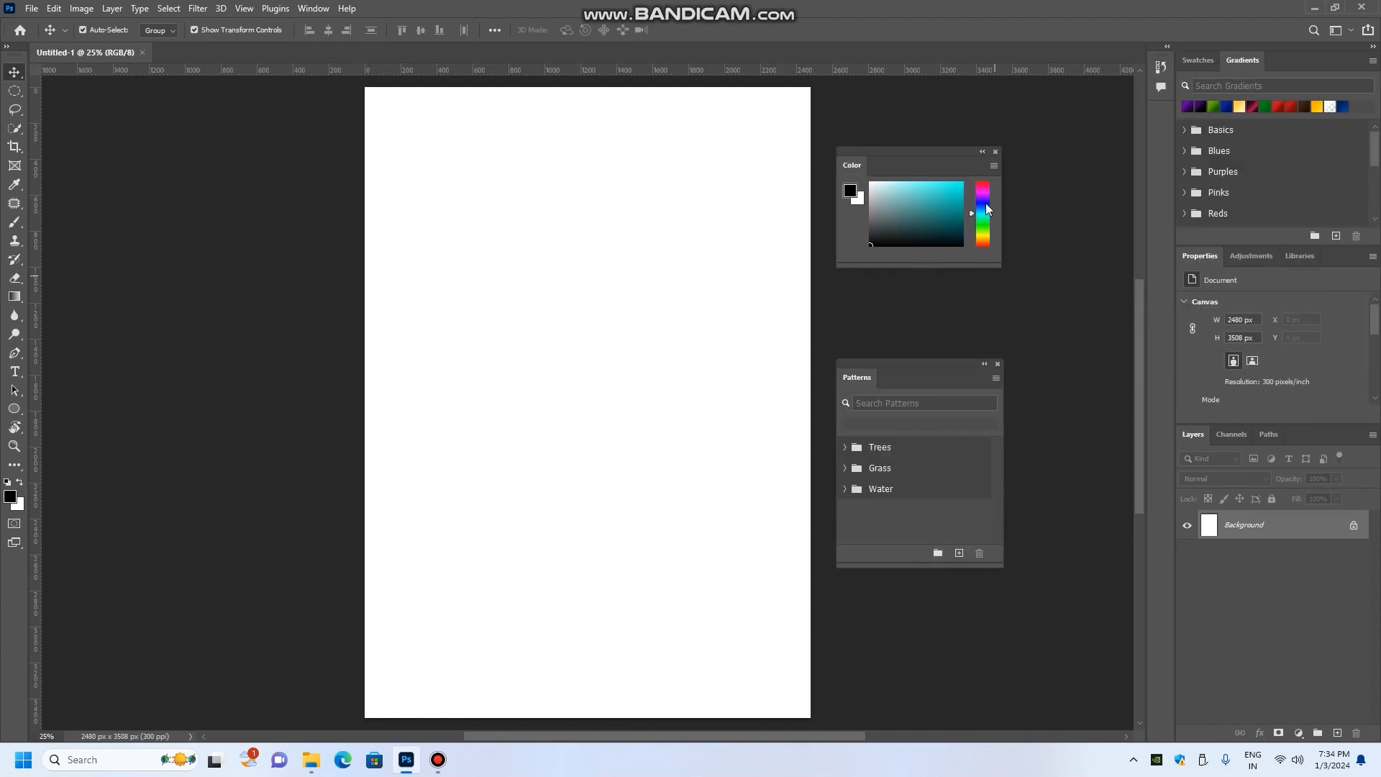
click(995, 152)
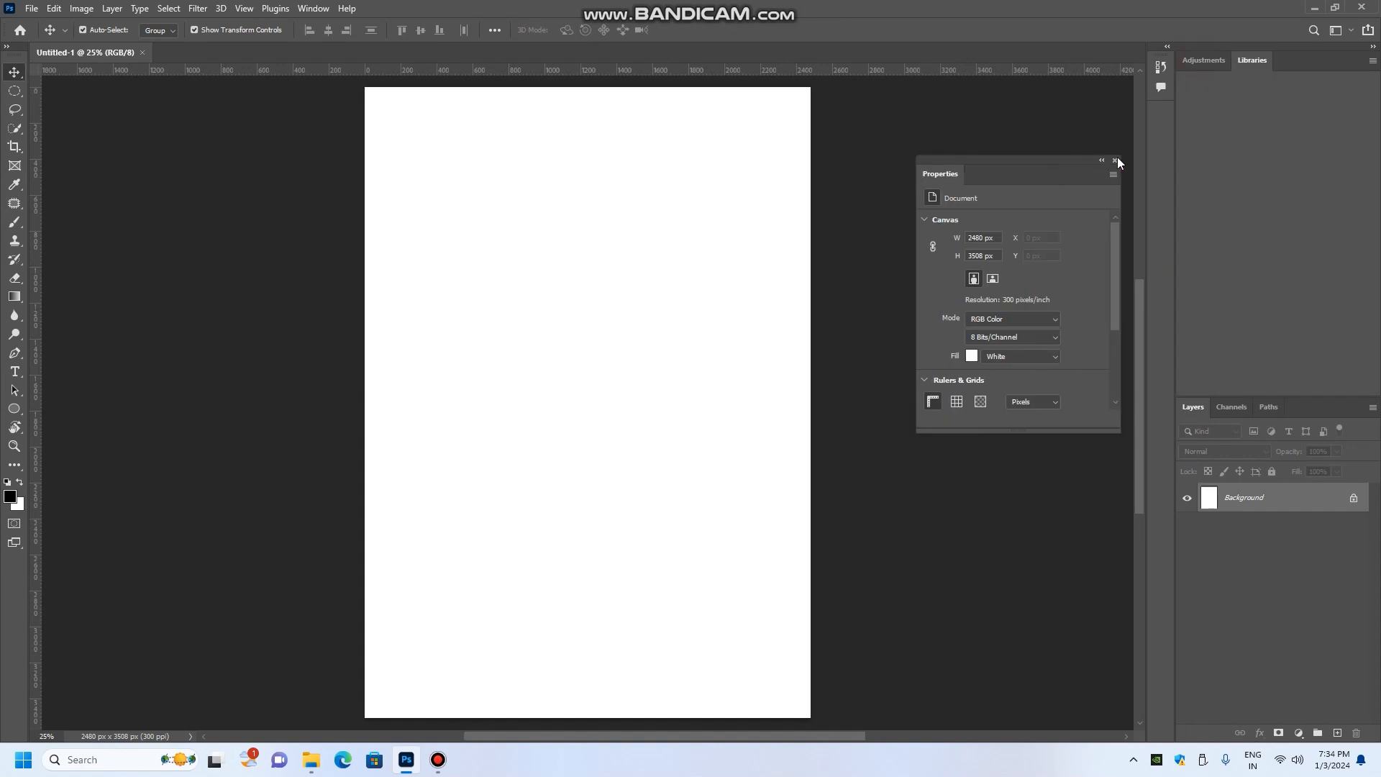
click(1115, 161)
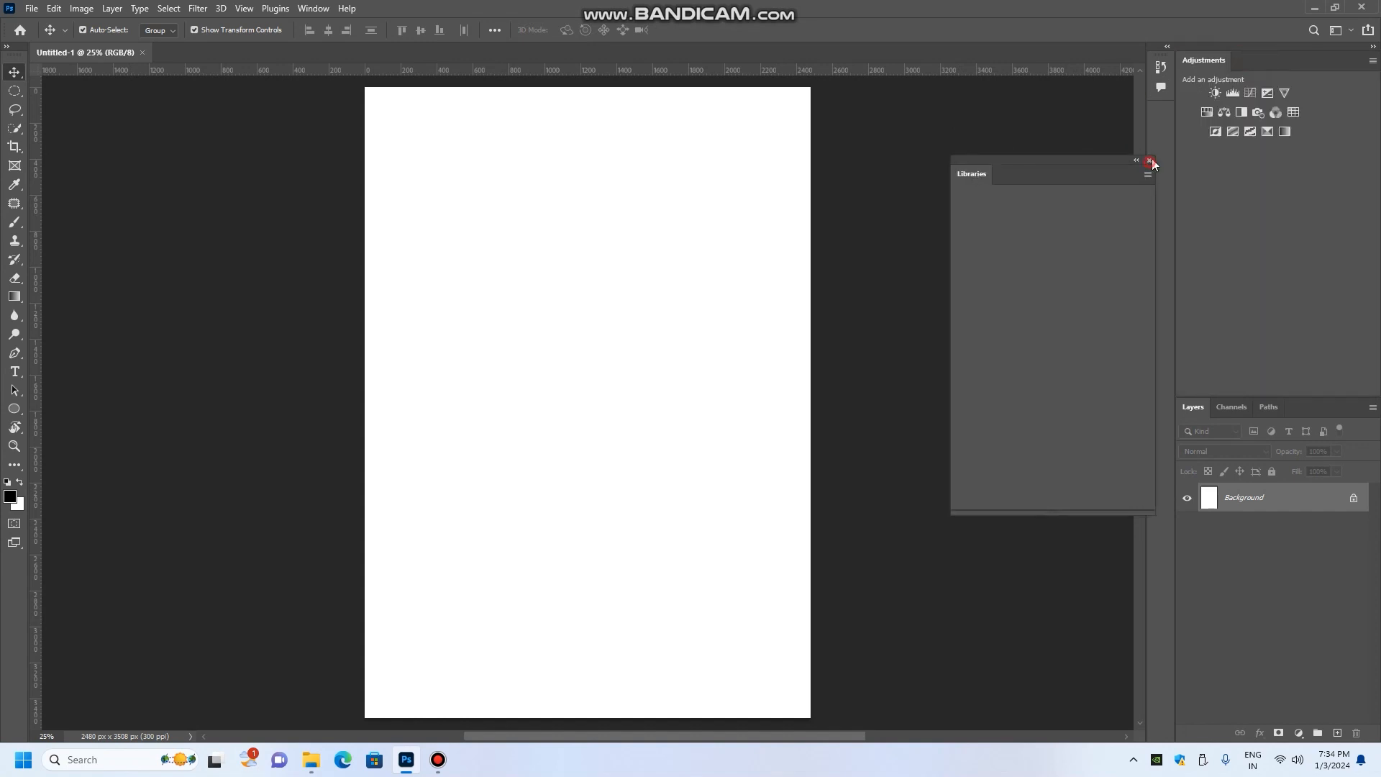
click(1151, 161)
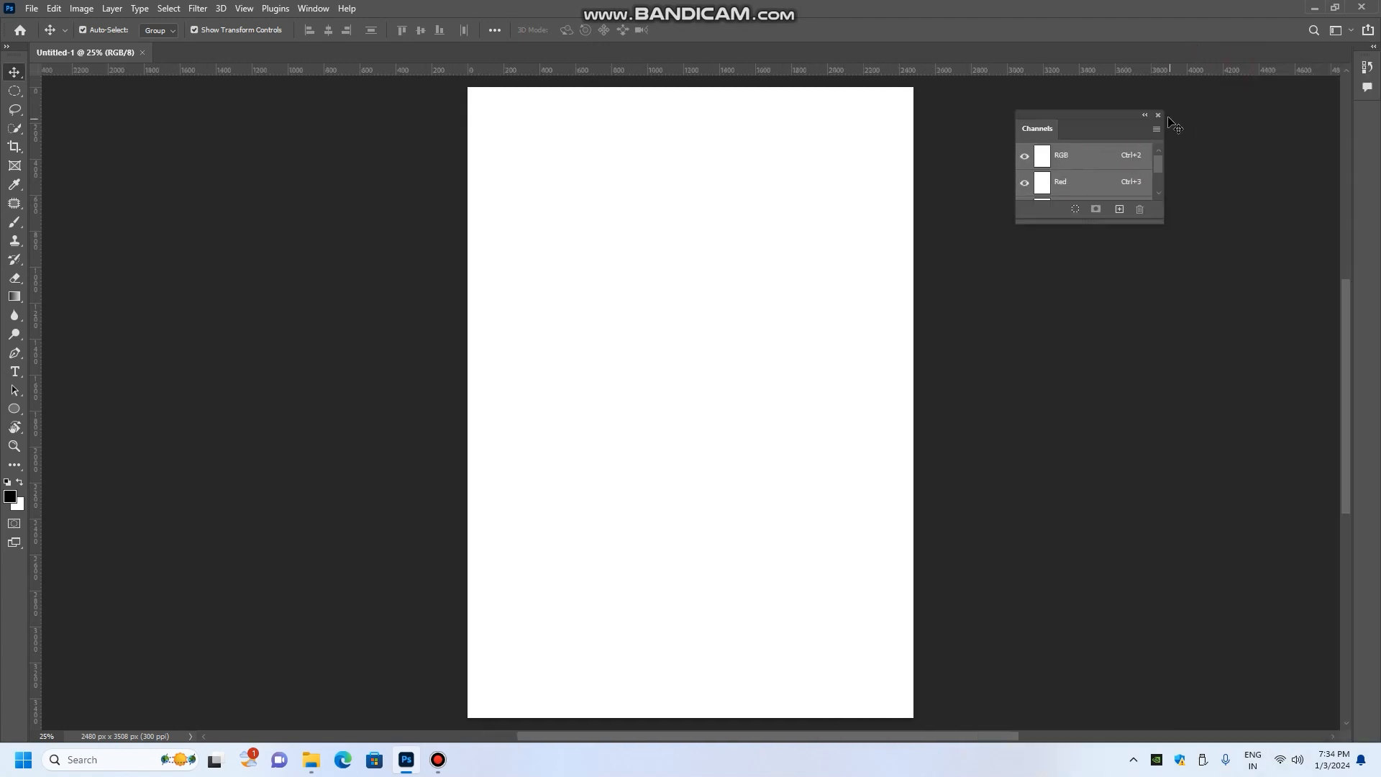
click(1145, 115)
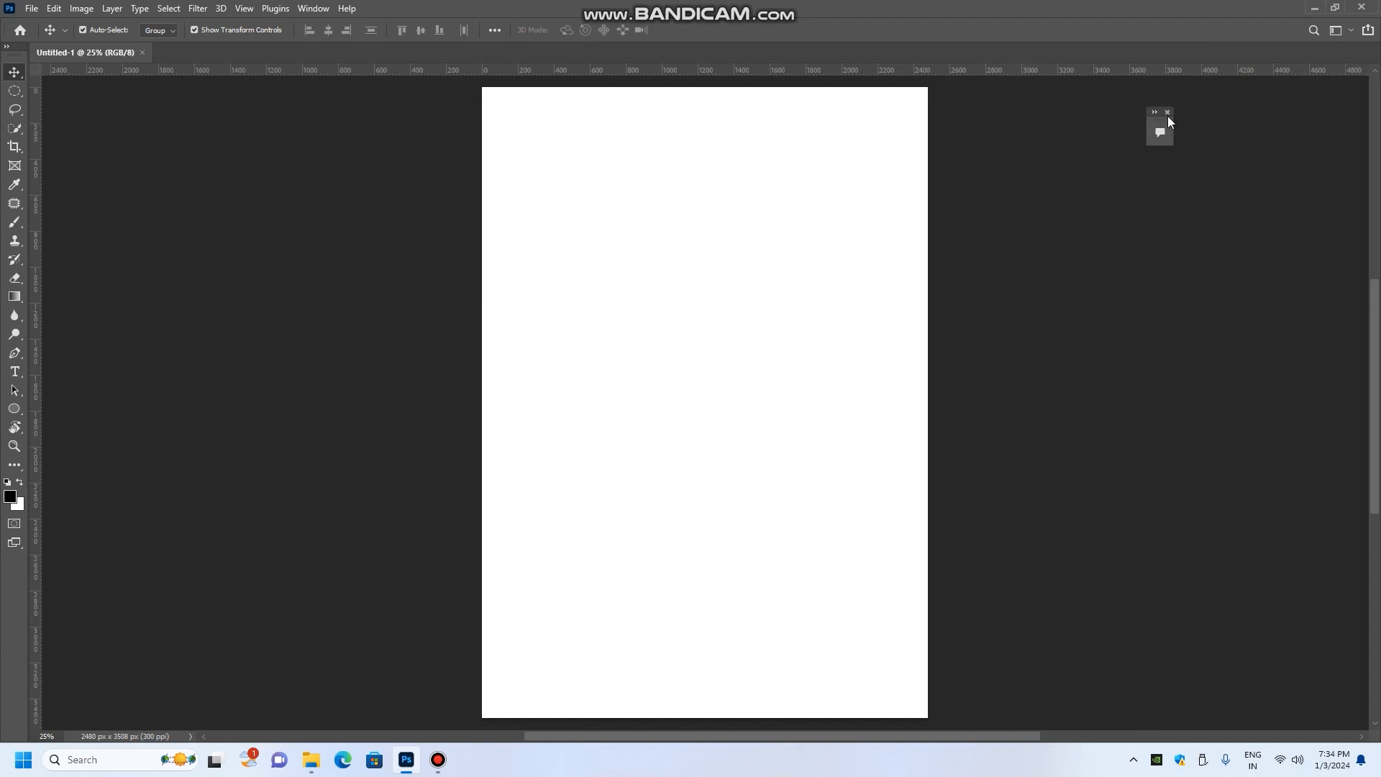
click(1167, 113)
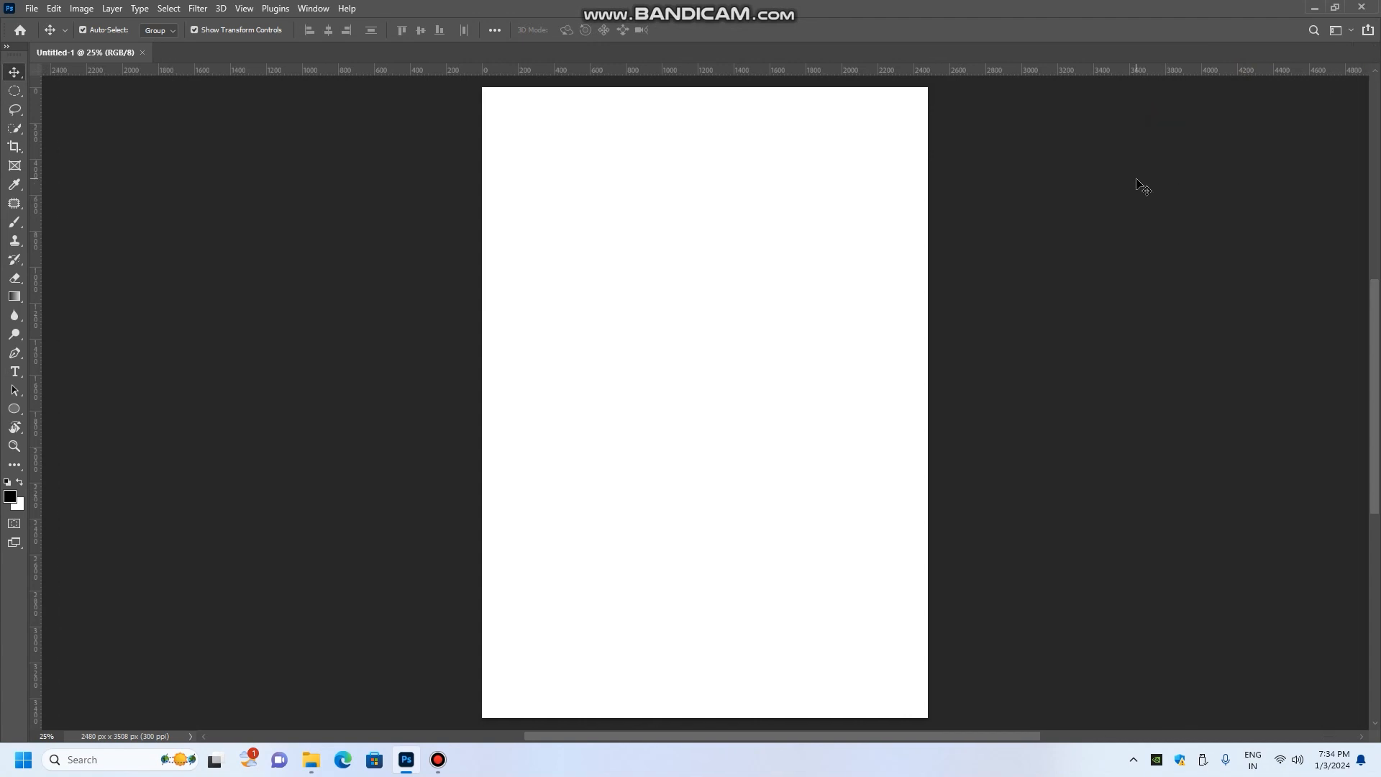
mouse_move(324, 43)
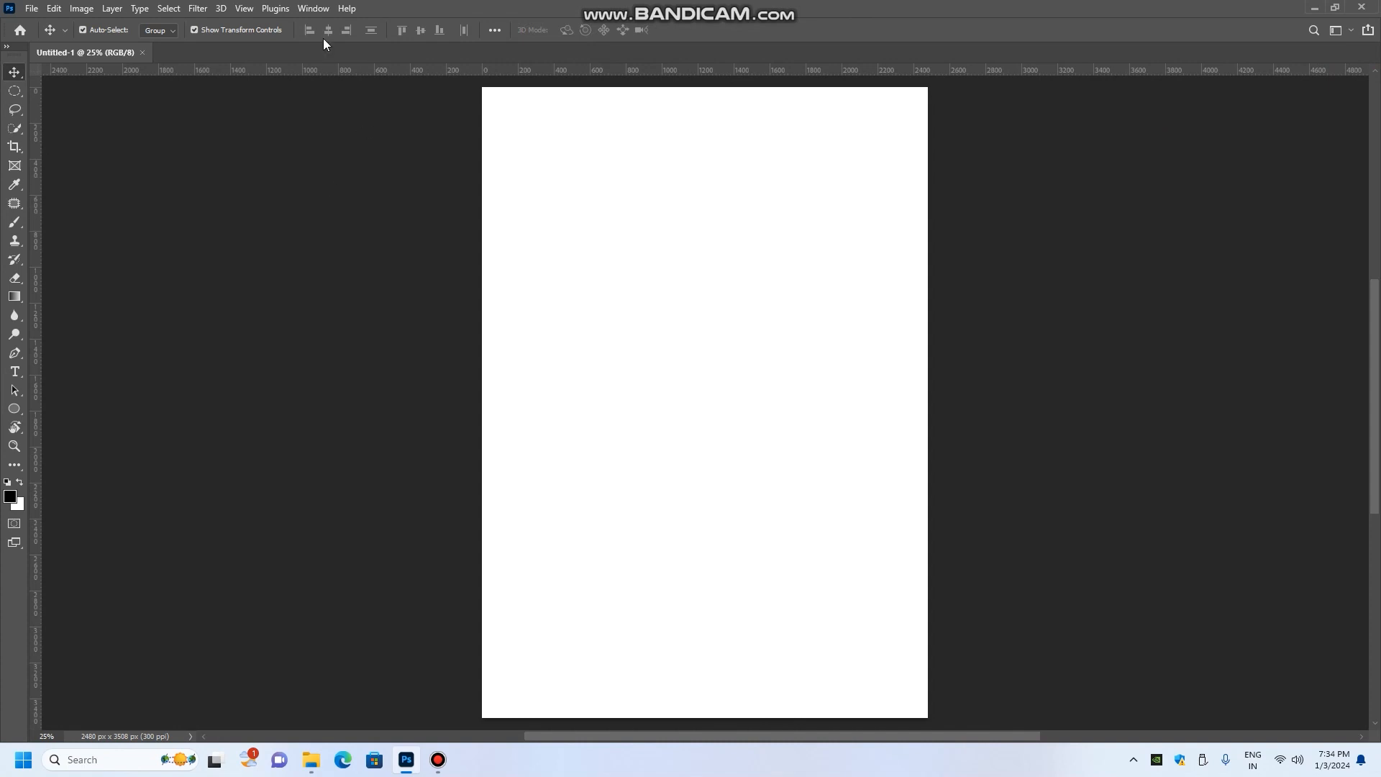
Reopen the Layers and Properties panels from the Window menu
click(313, 8)
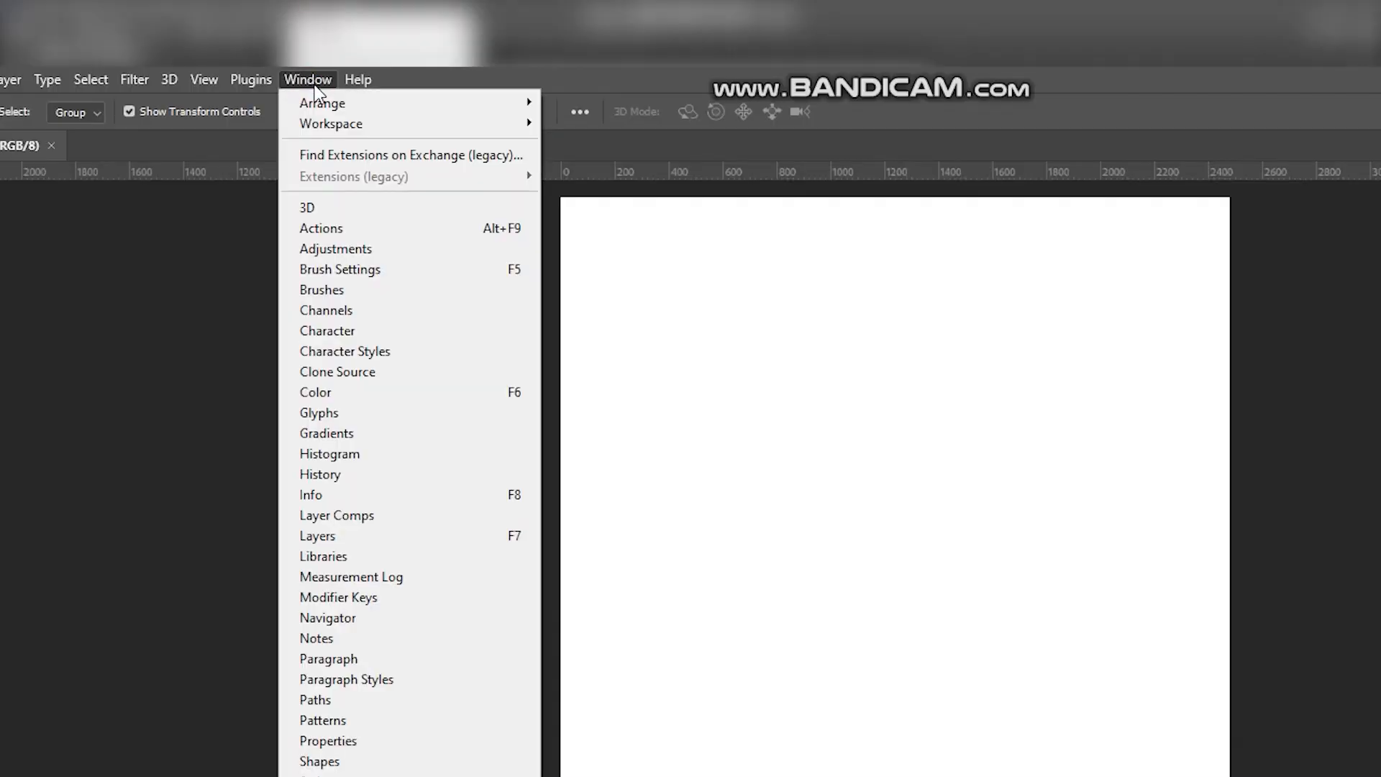
click(319, 535)
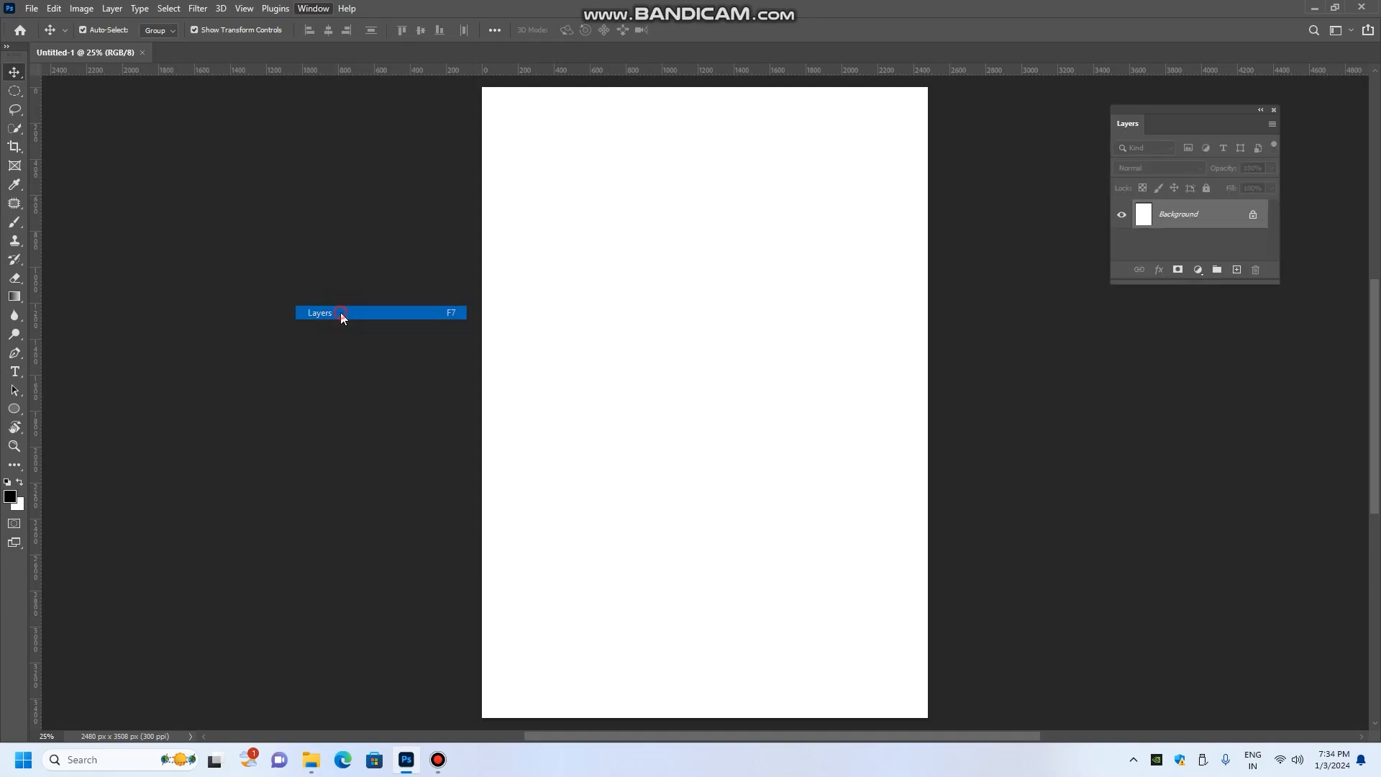
click(312, 8)
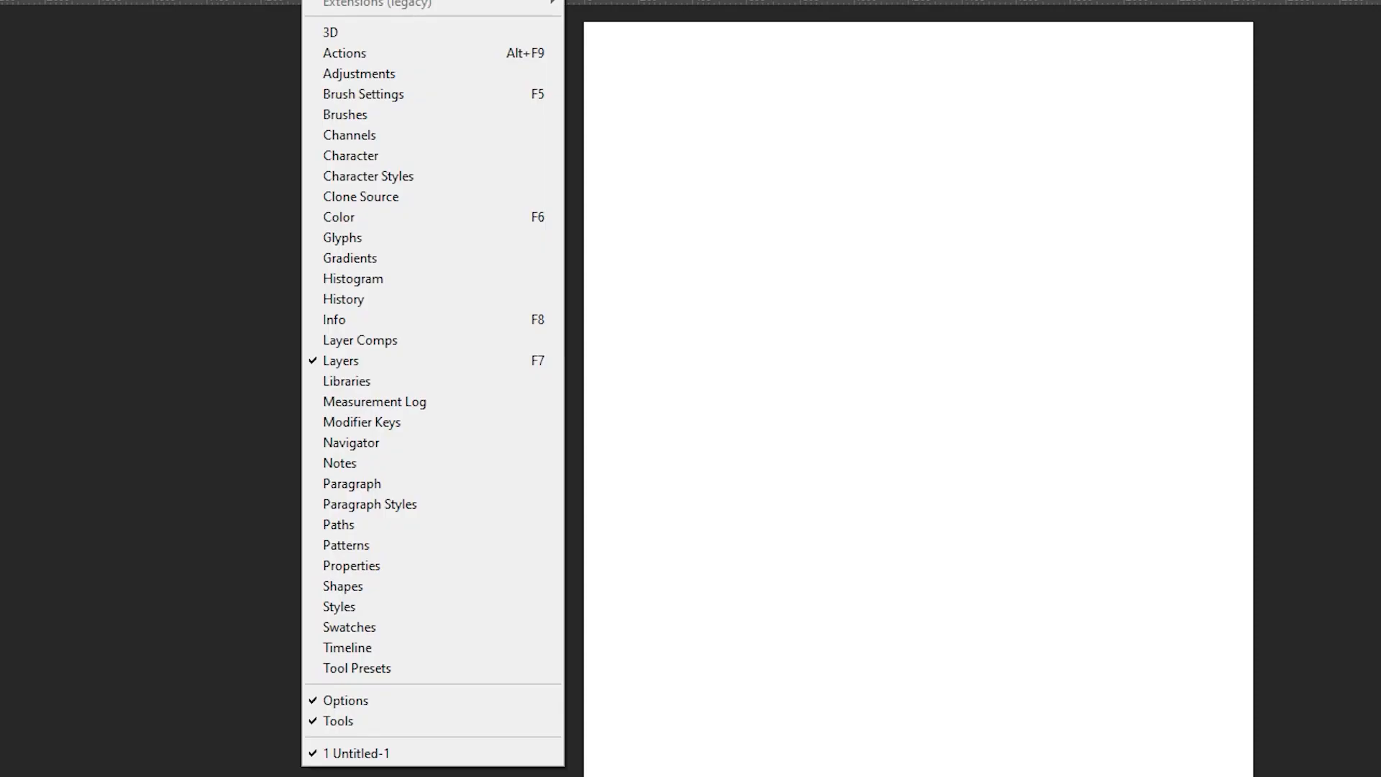
mouse_move(338, 524)
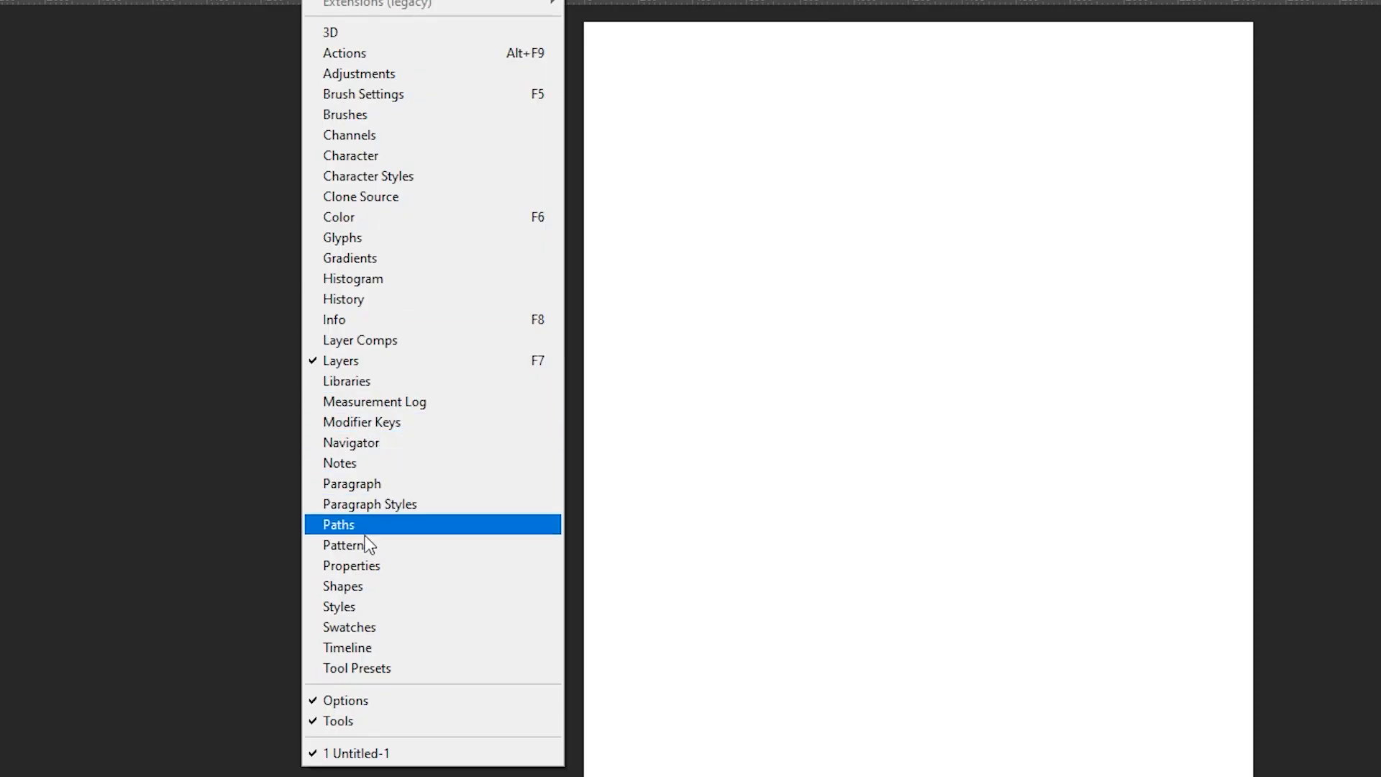
click(338, 524)
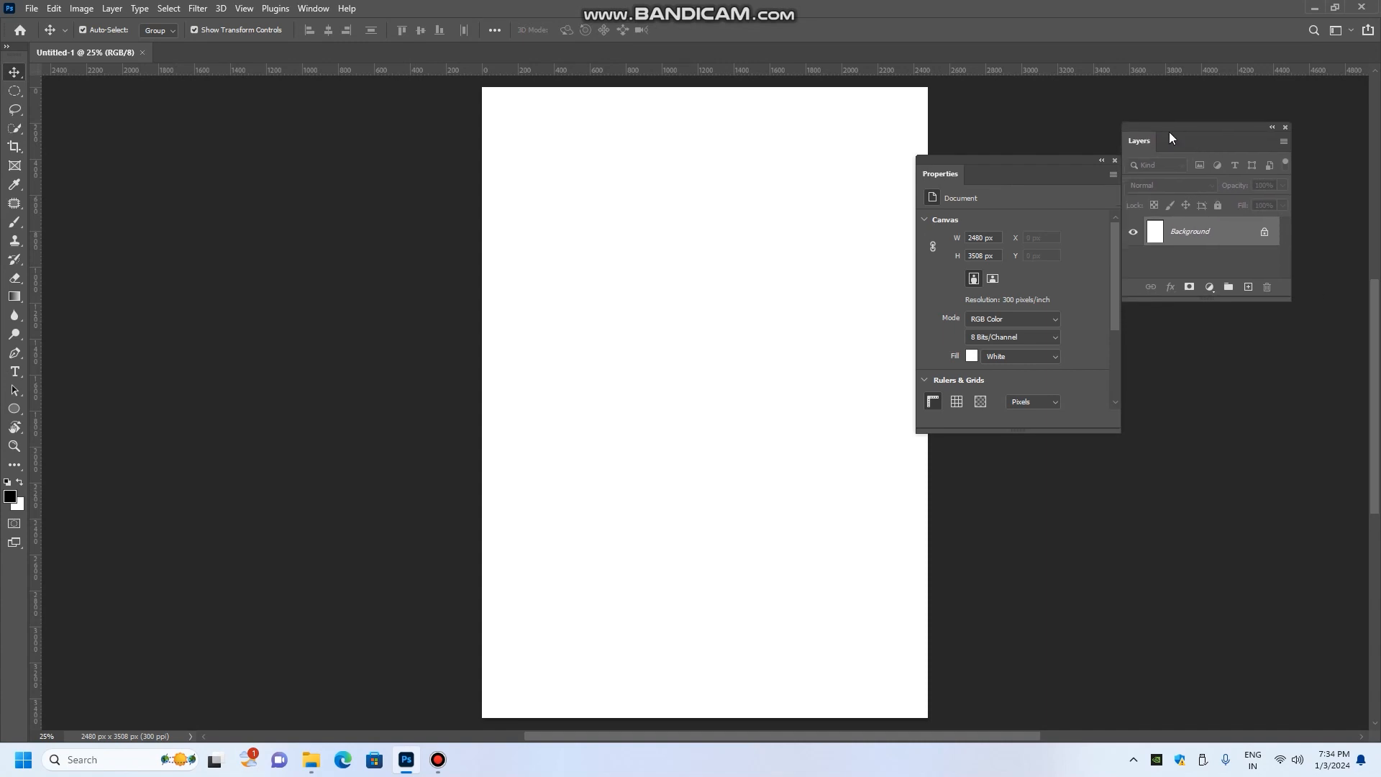
Dock the Layers panel at the right edge with Properties beside it
drag(1140, 139, 1161, 145)
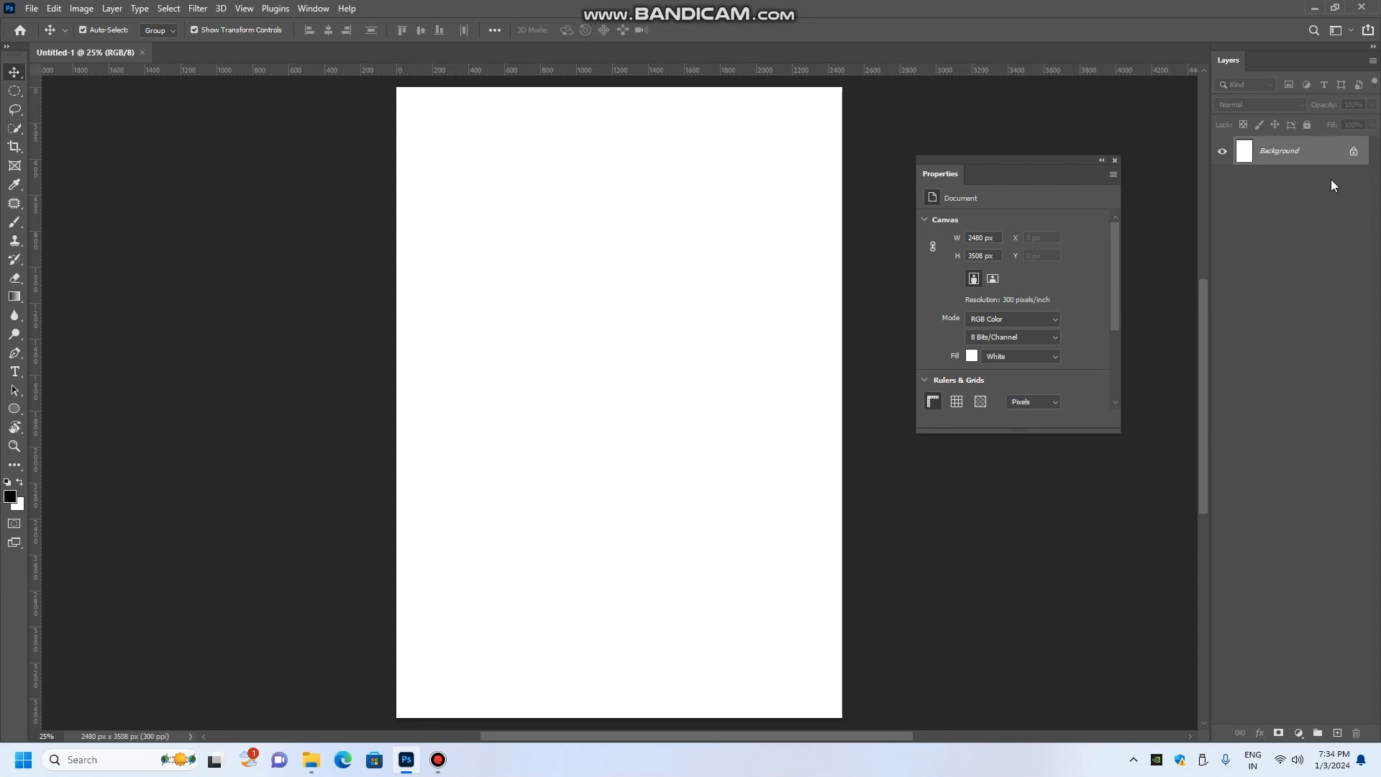
mouse_move(1017, 168)
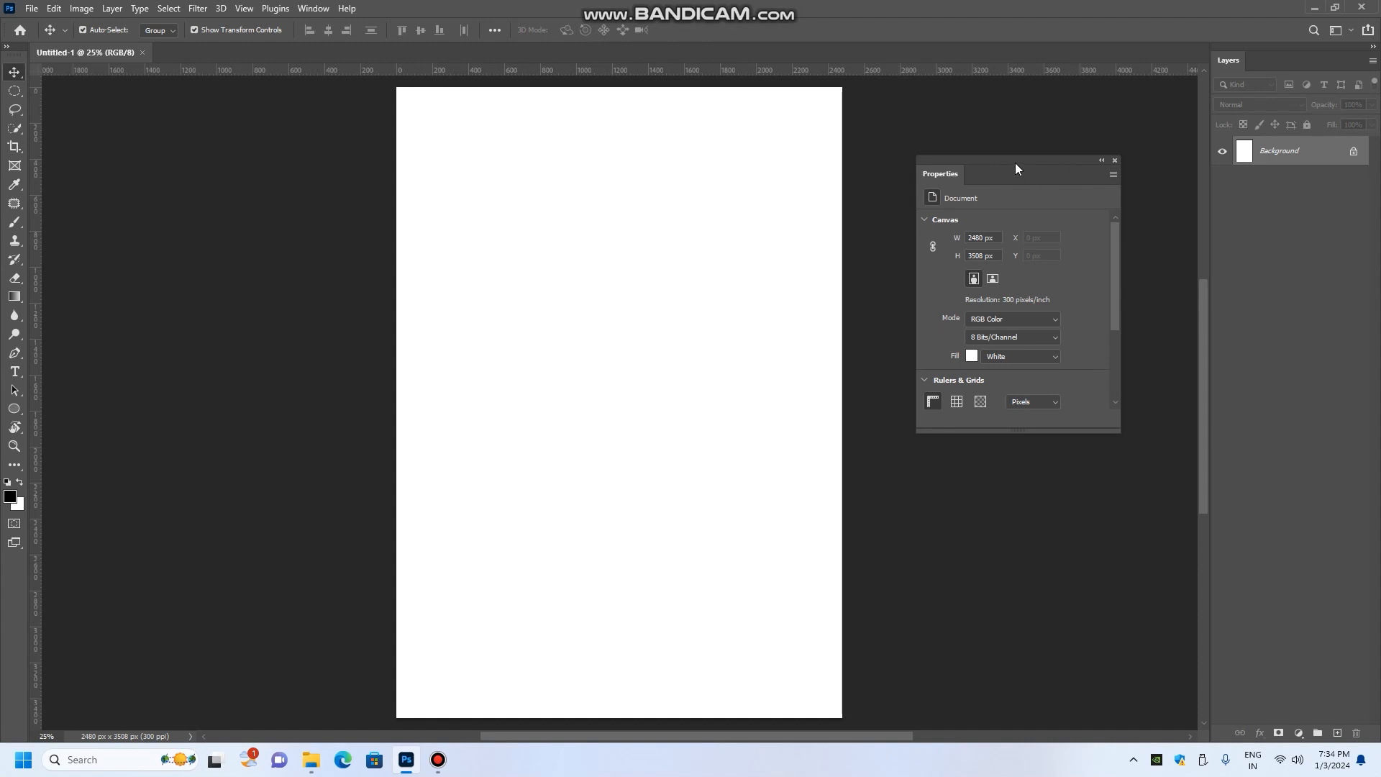
drag(1016, 168, 1216, 241)
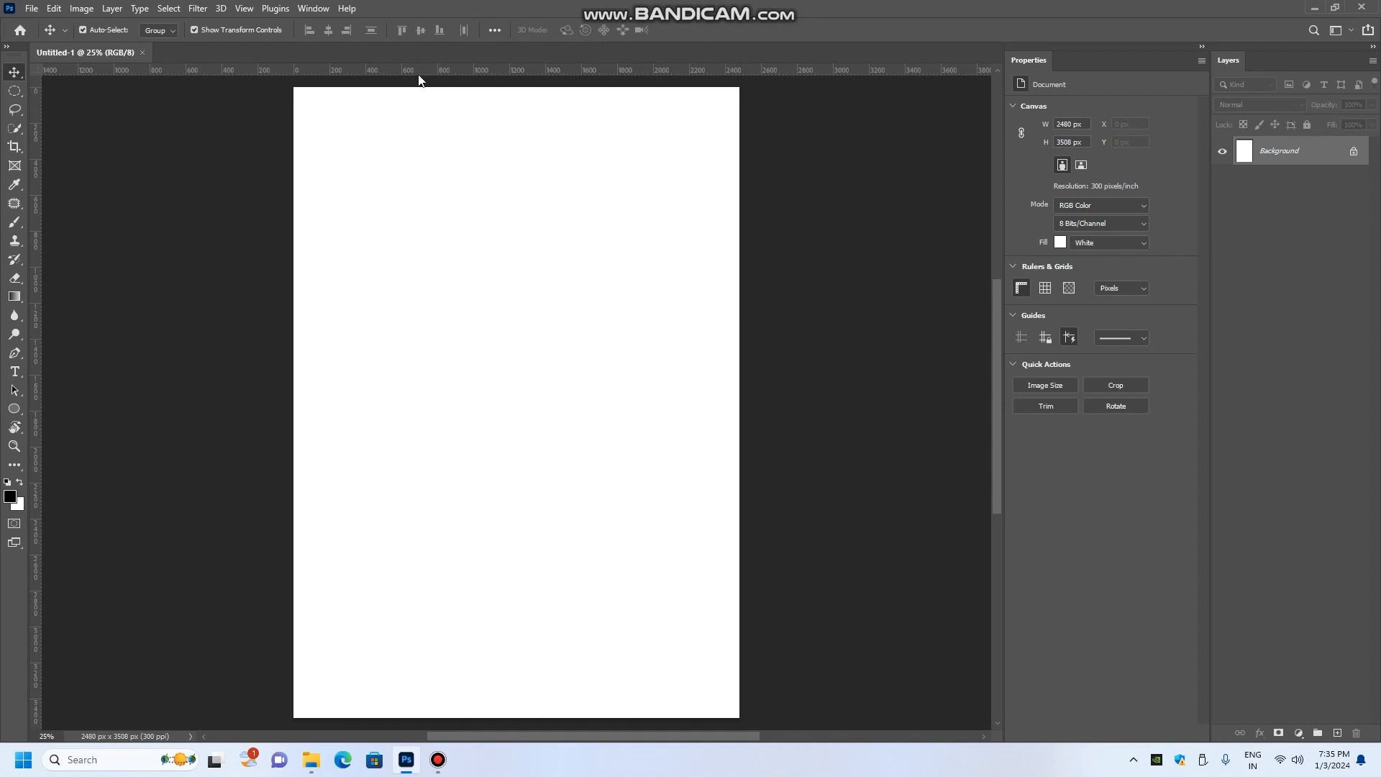
Save the panel layout as a new workspace named 'Workspace_Class'
click(312, 8)
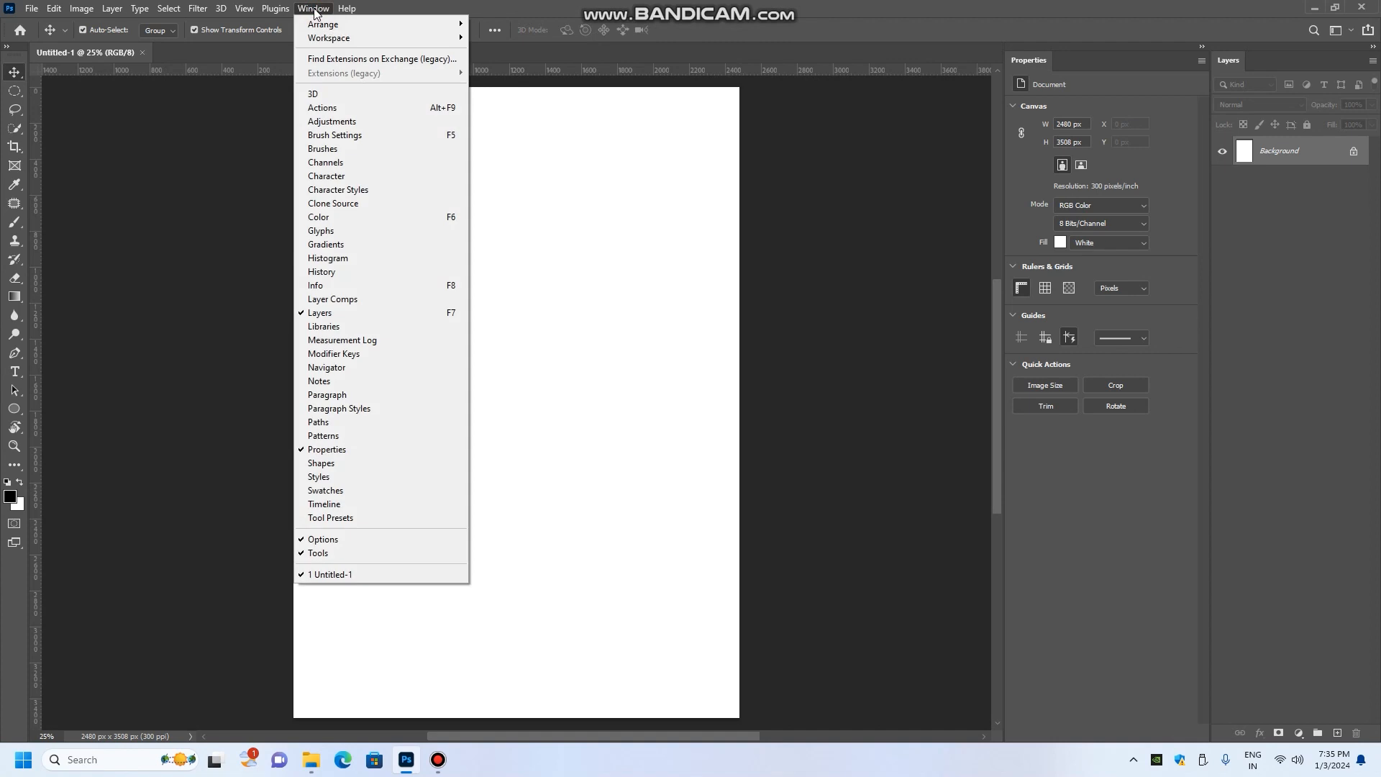
mouse_move(328, 38)
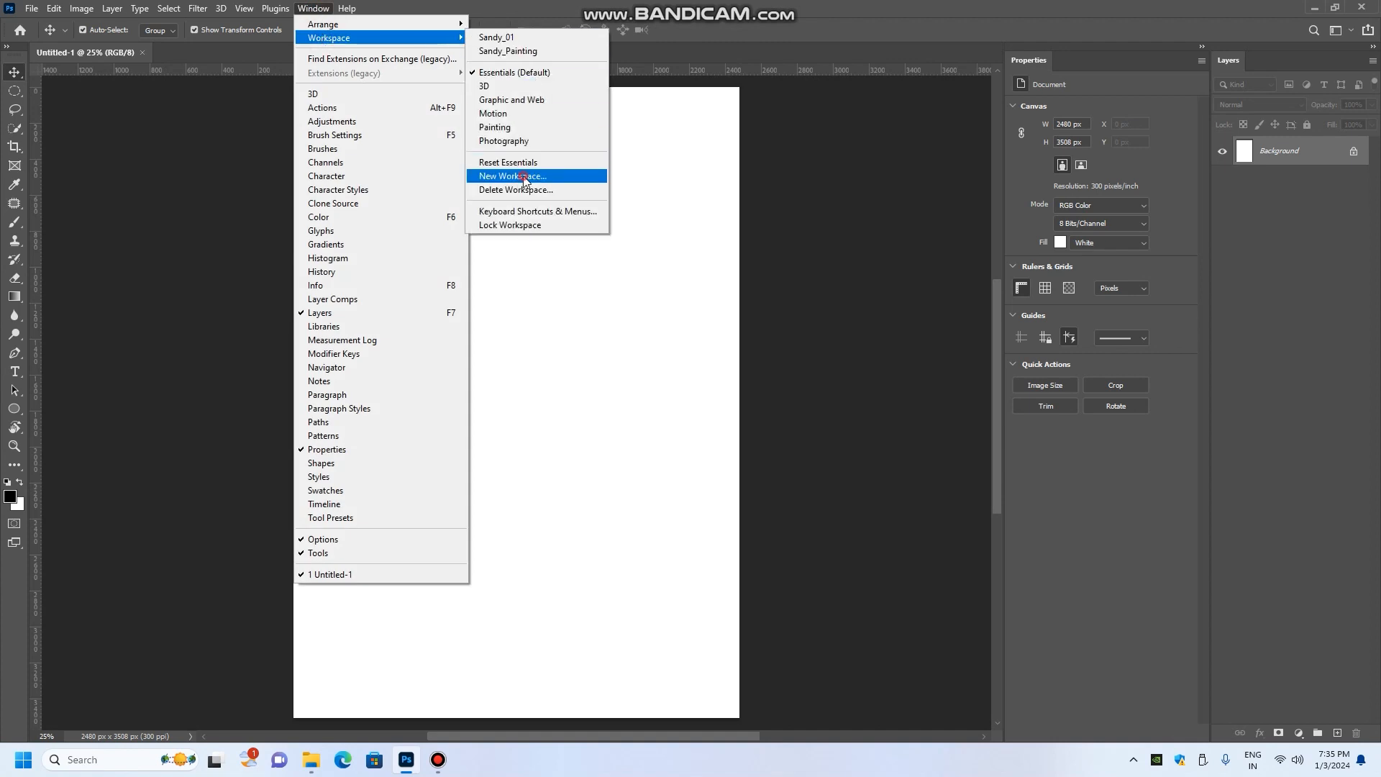
click(510, 175)
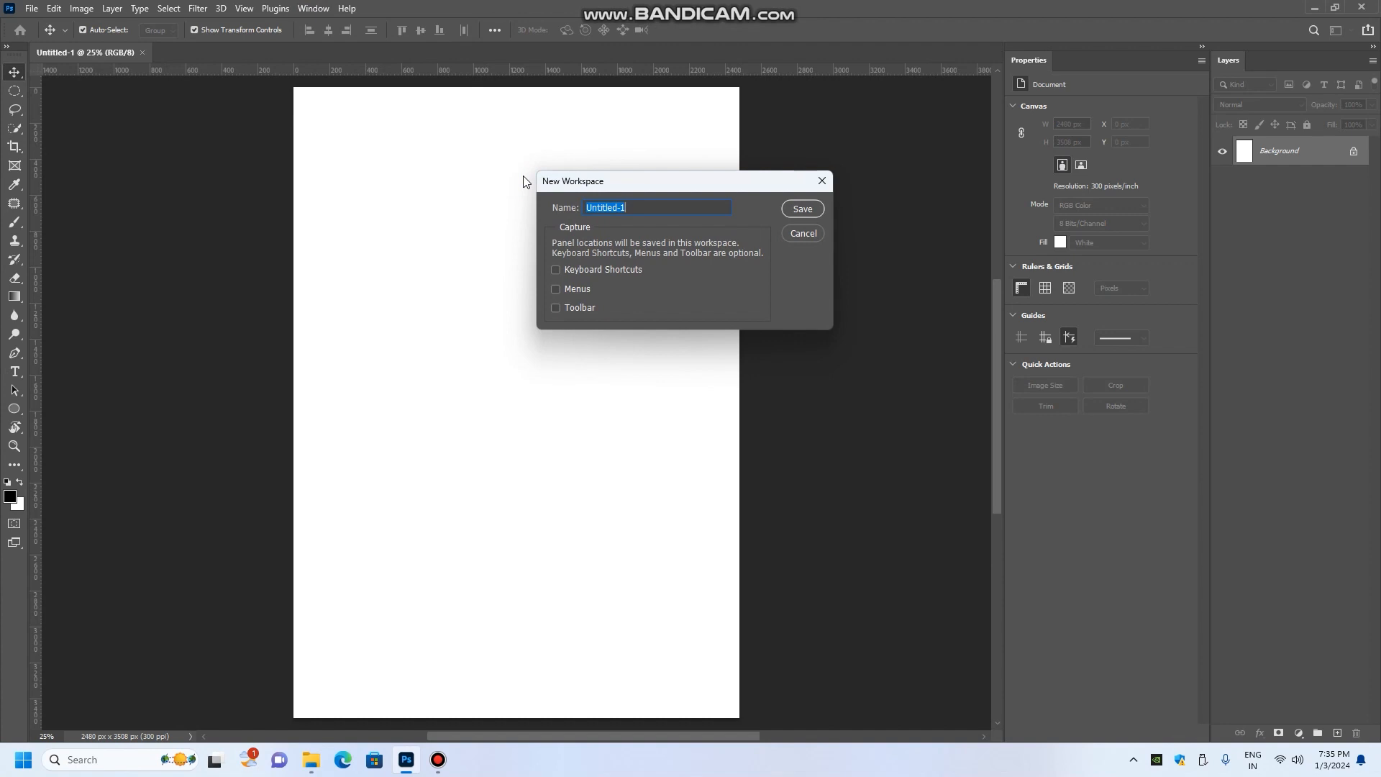
text(Workspace_)
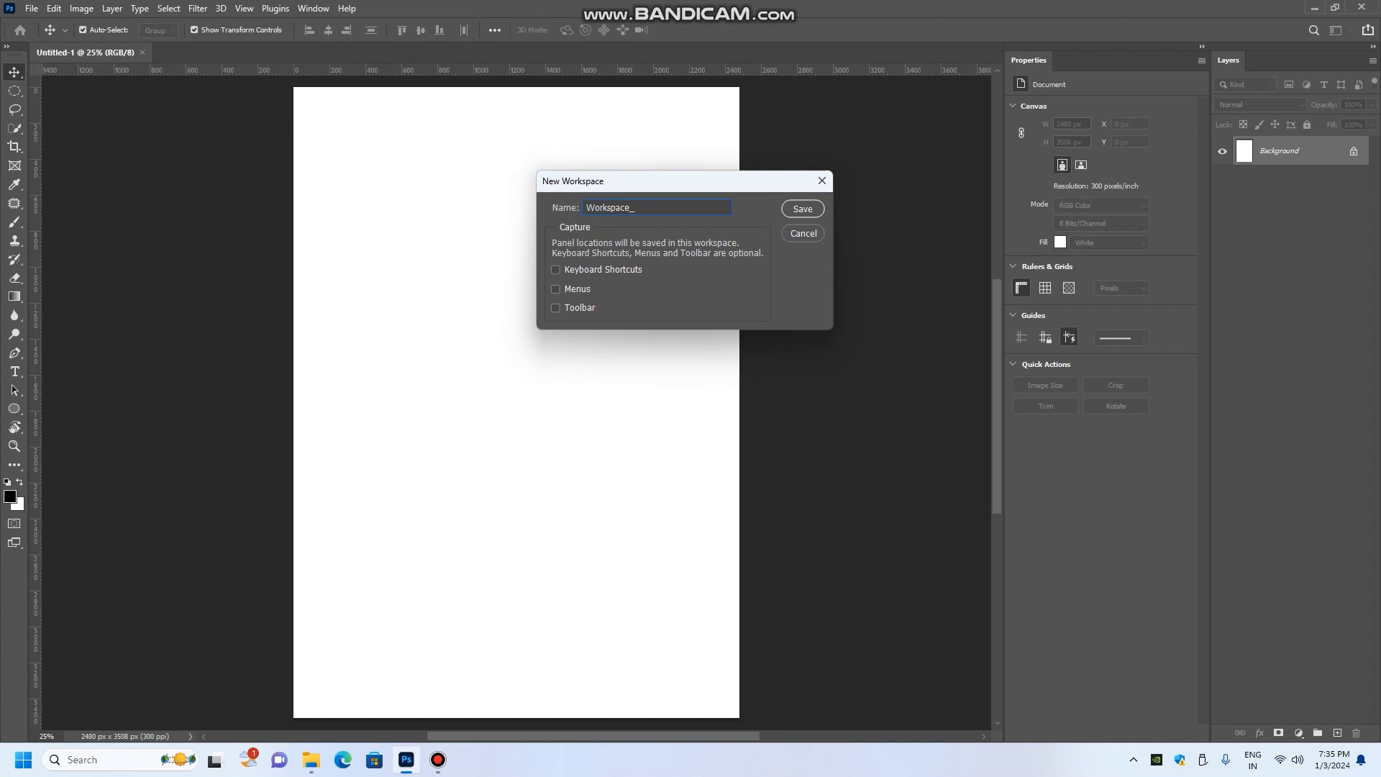
text(Classs)
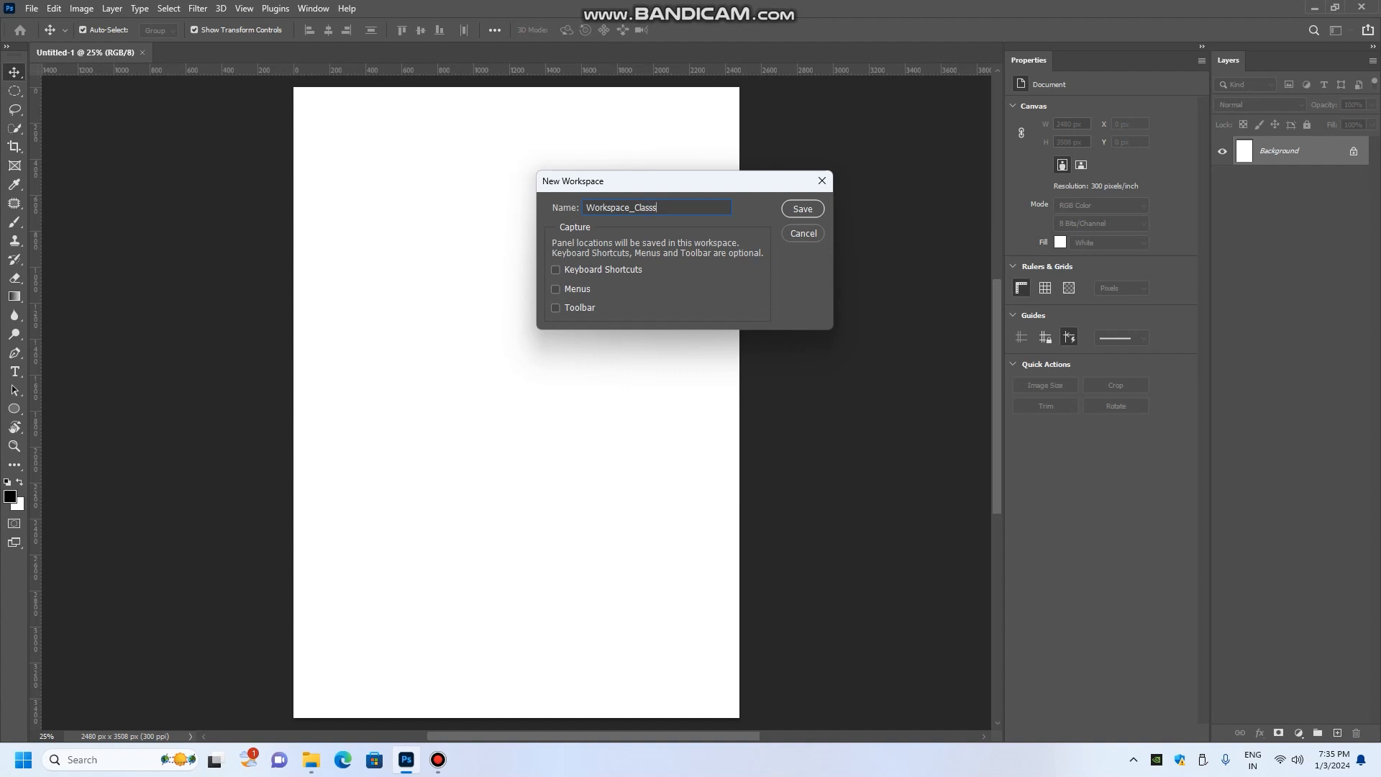
text(_01)
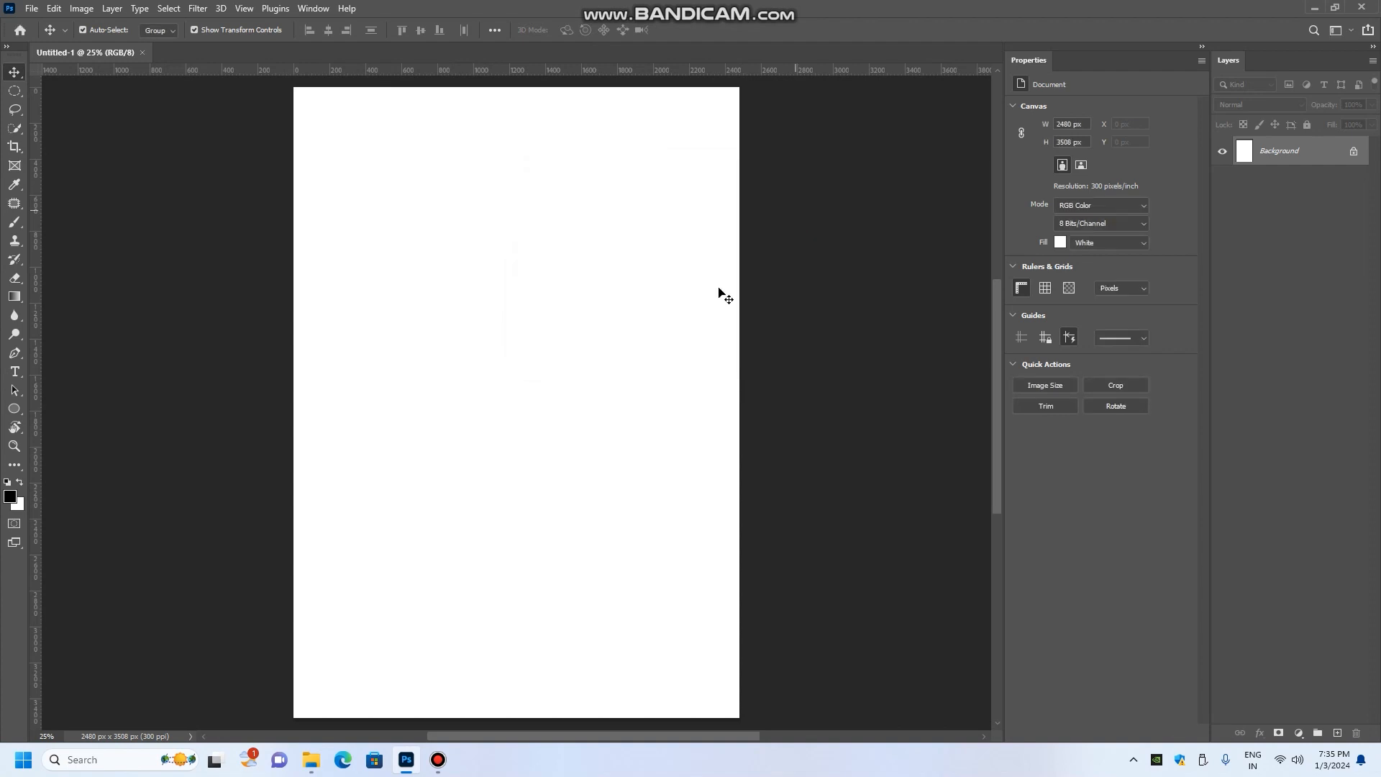
click(313, 8)
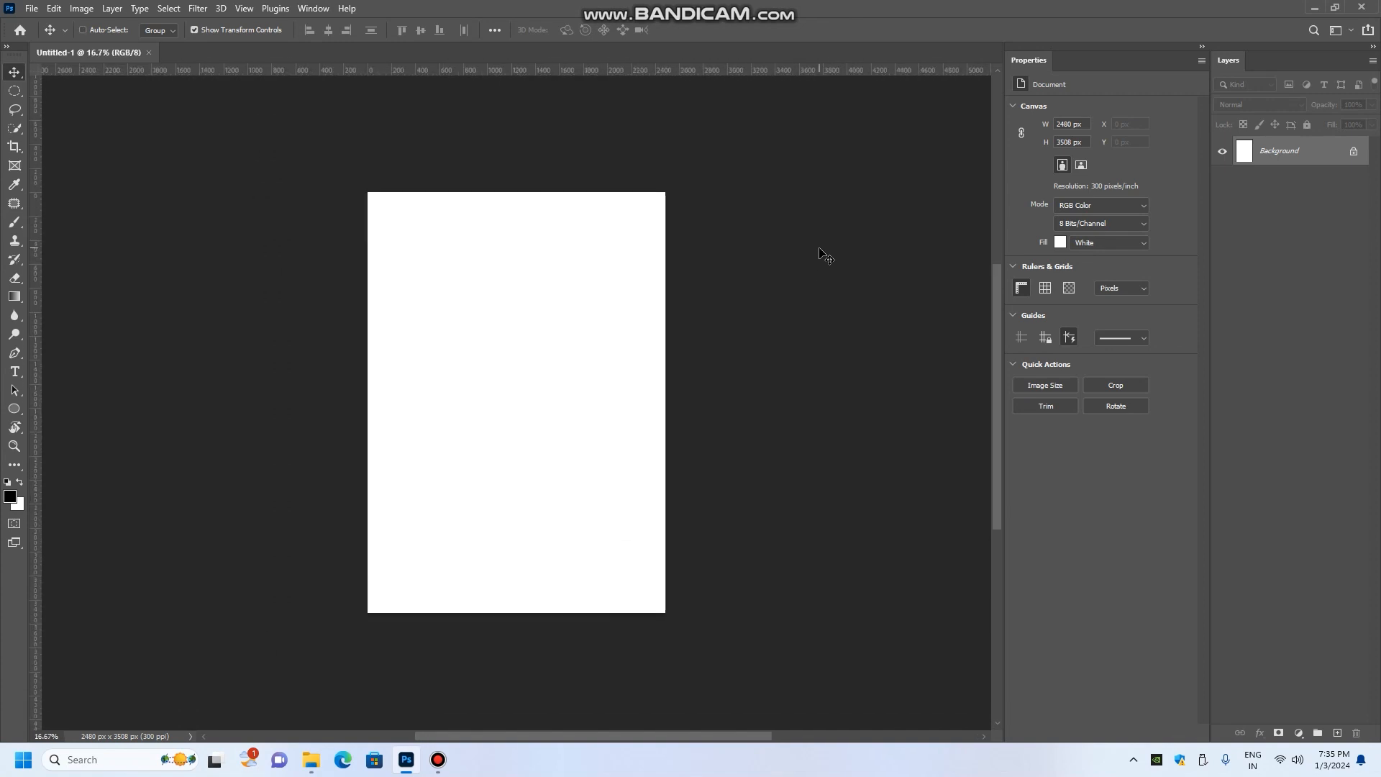
click(83, 28)
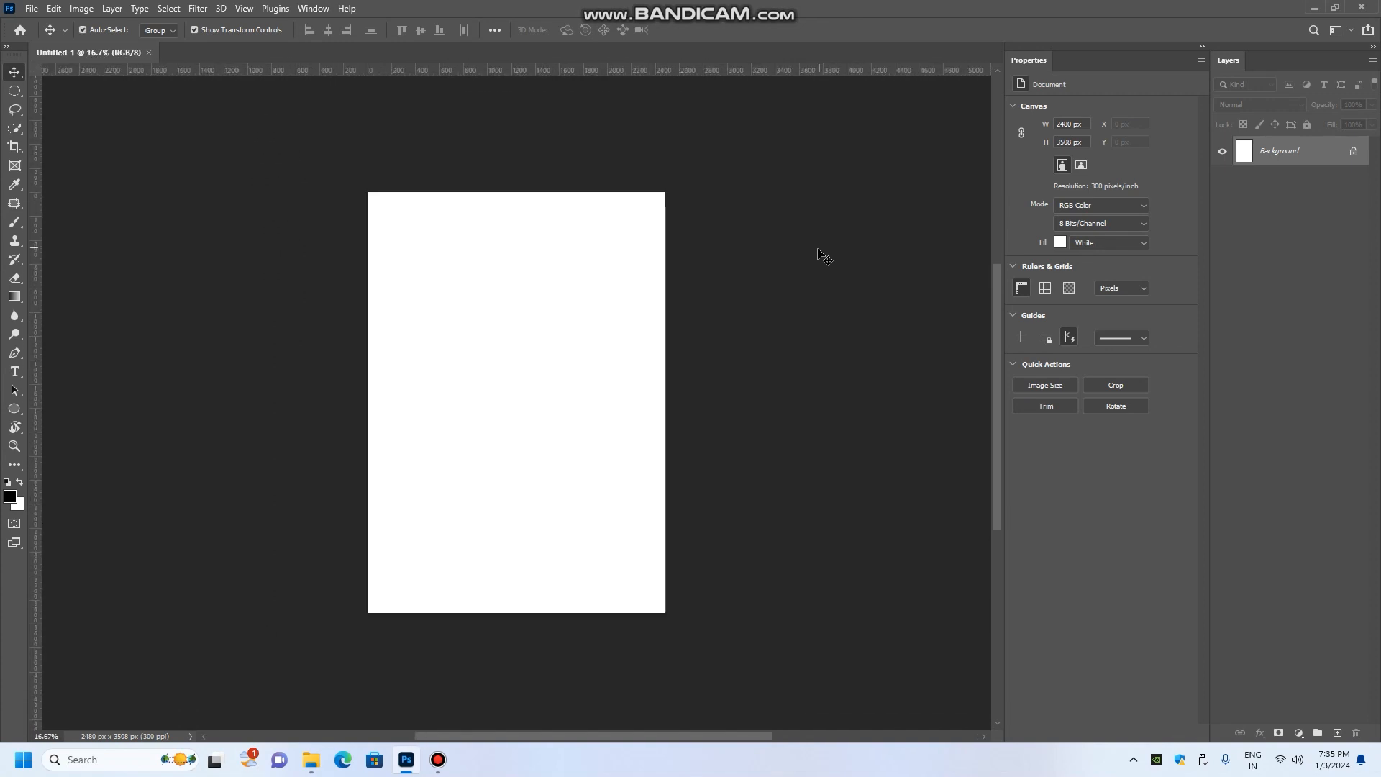